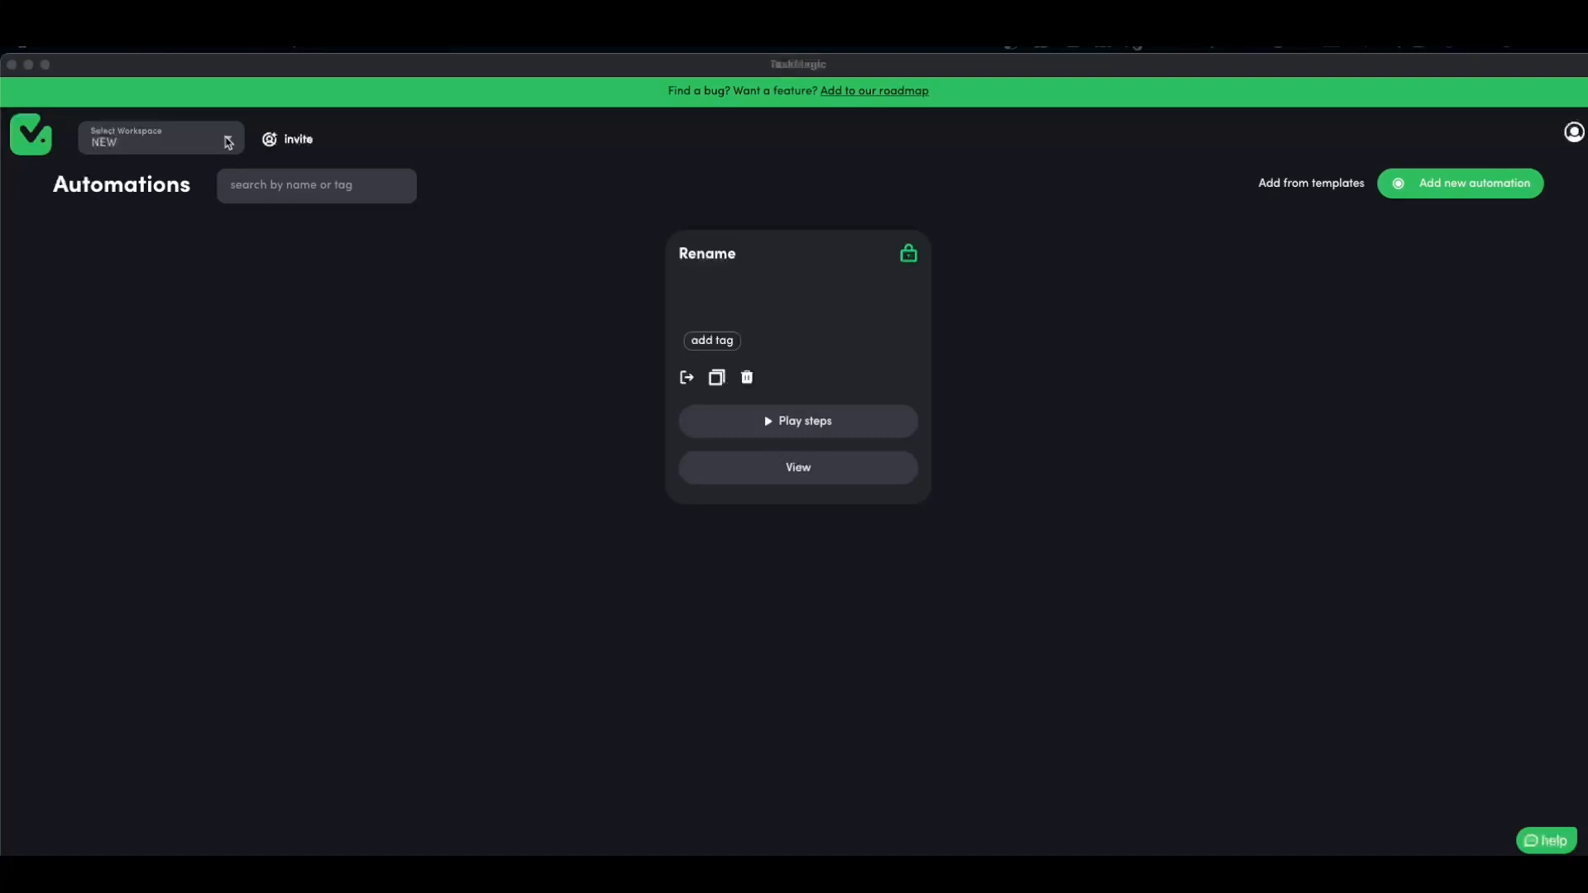
Add an empty 'New Automation' and go back to the automations list.
click(159, 139)
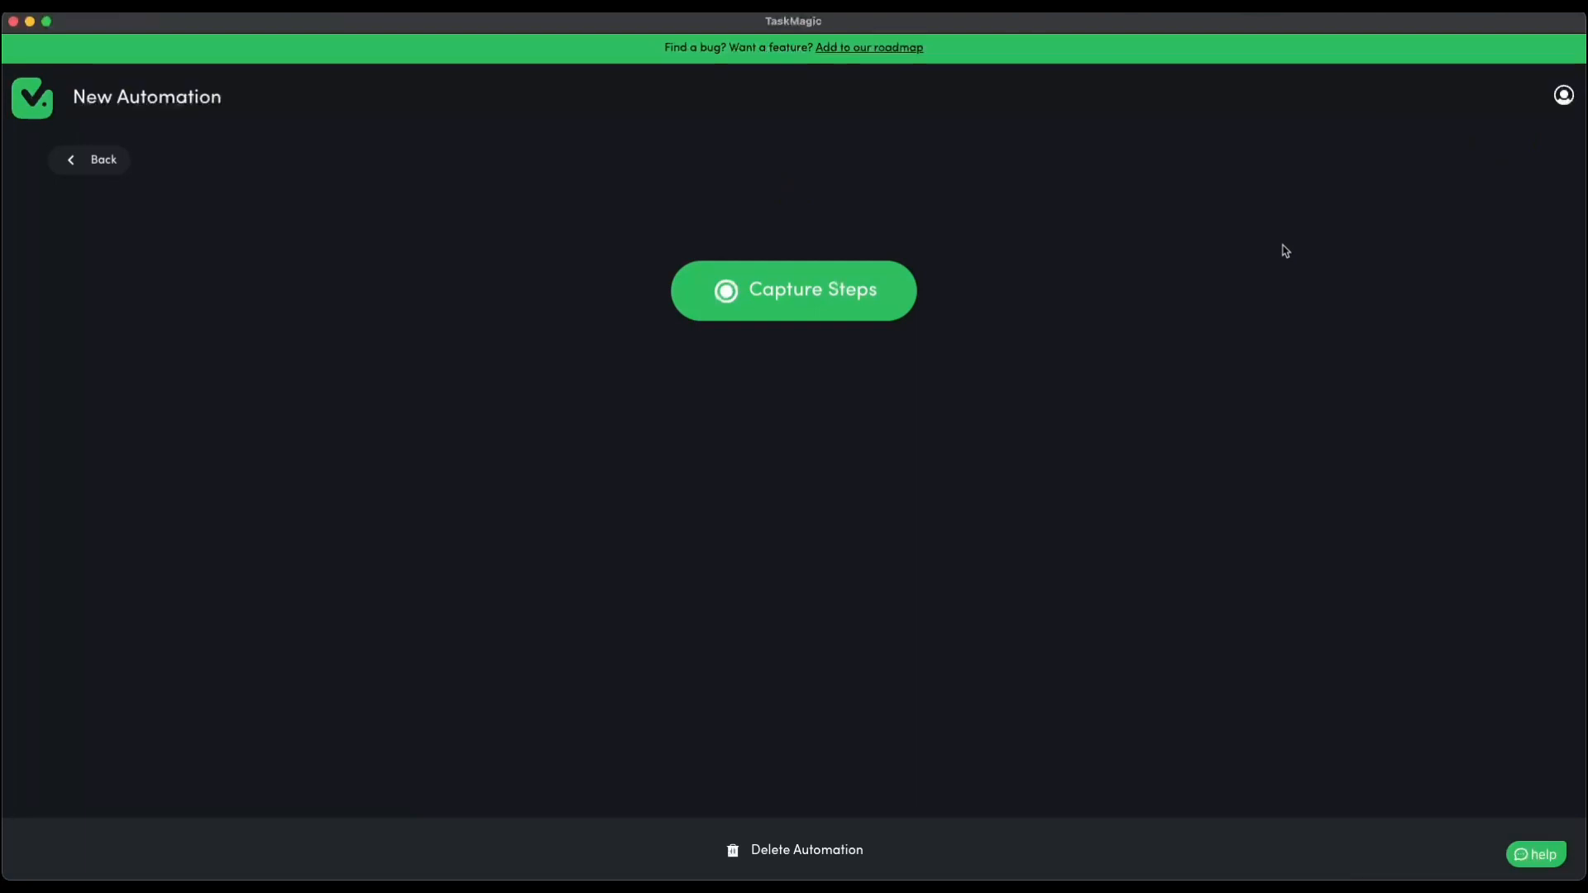
mouse_move(901, 318)
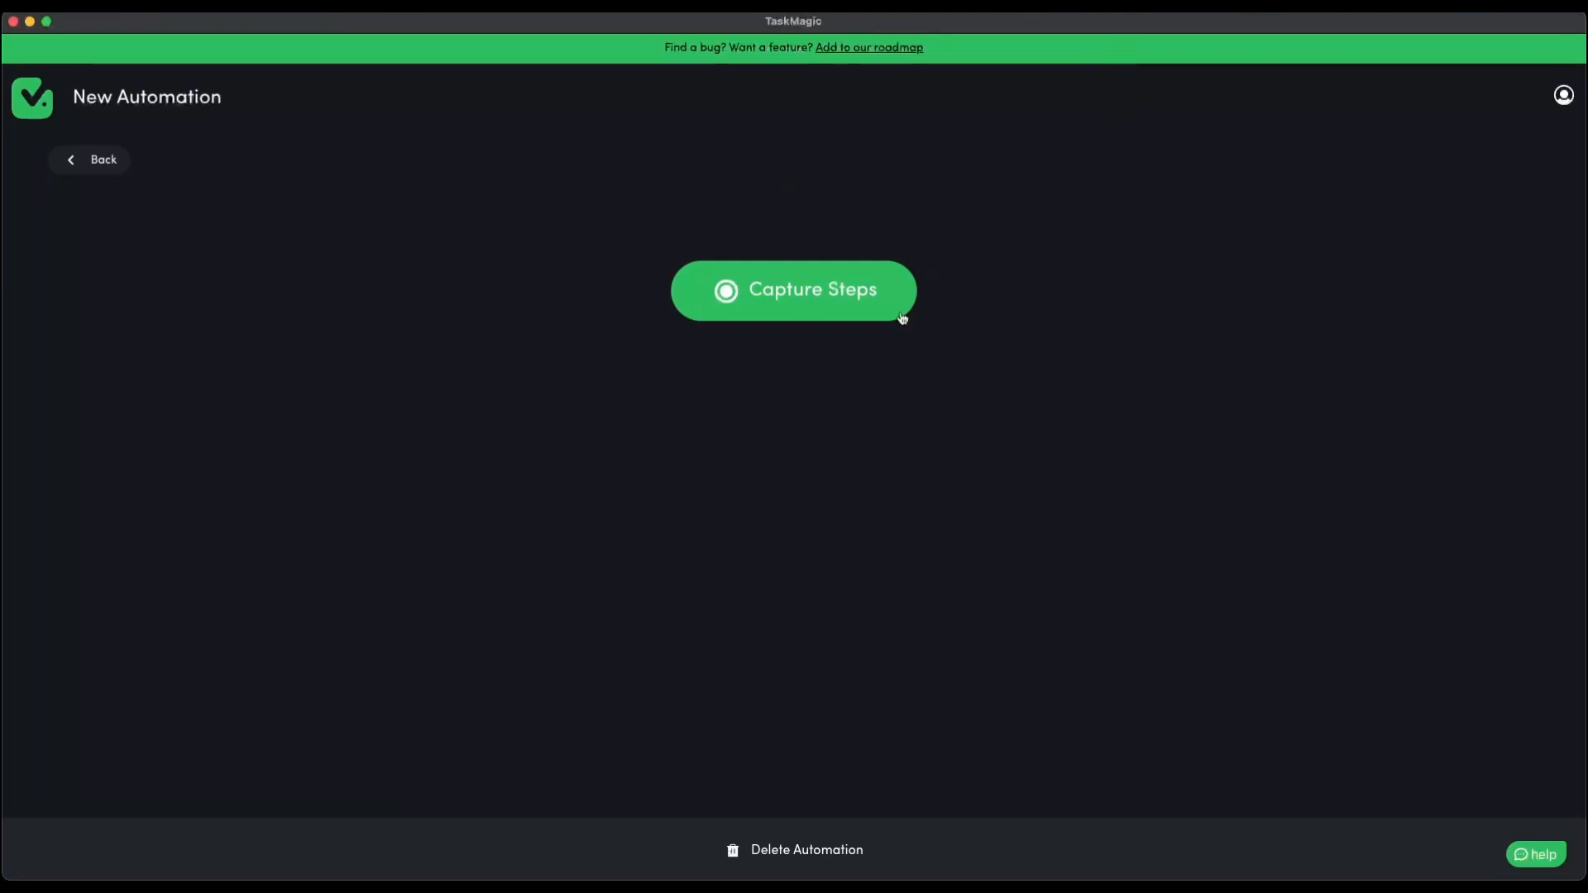
mouse_move(312, 190)
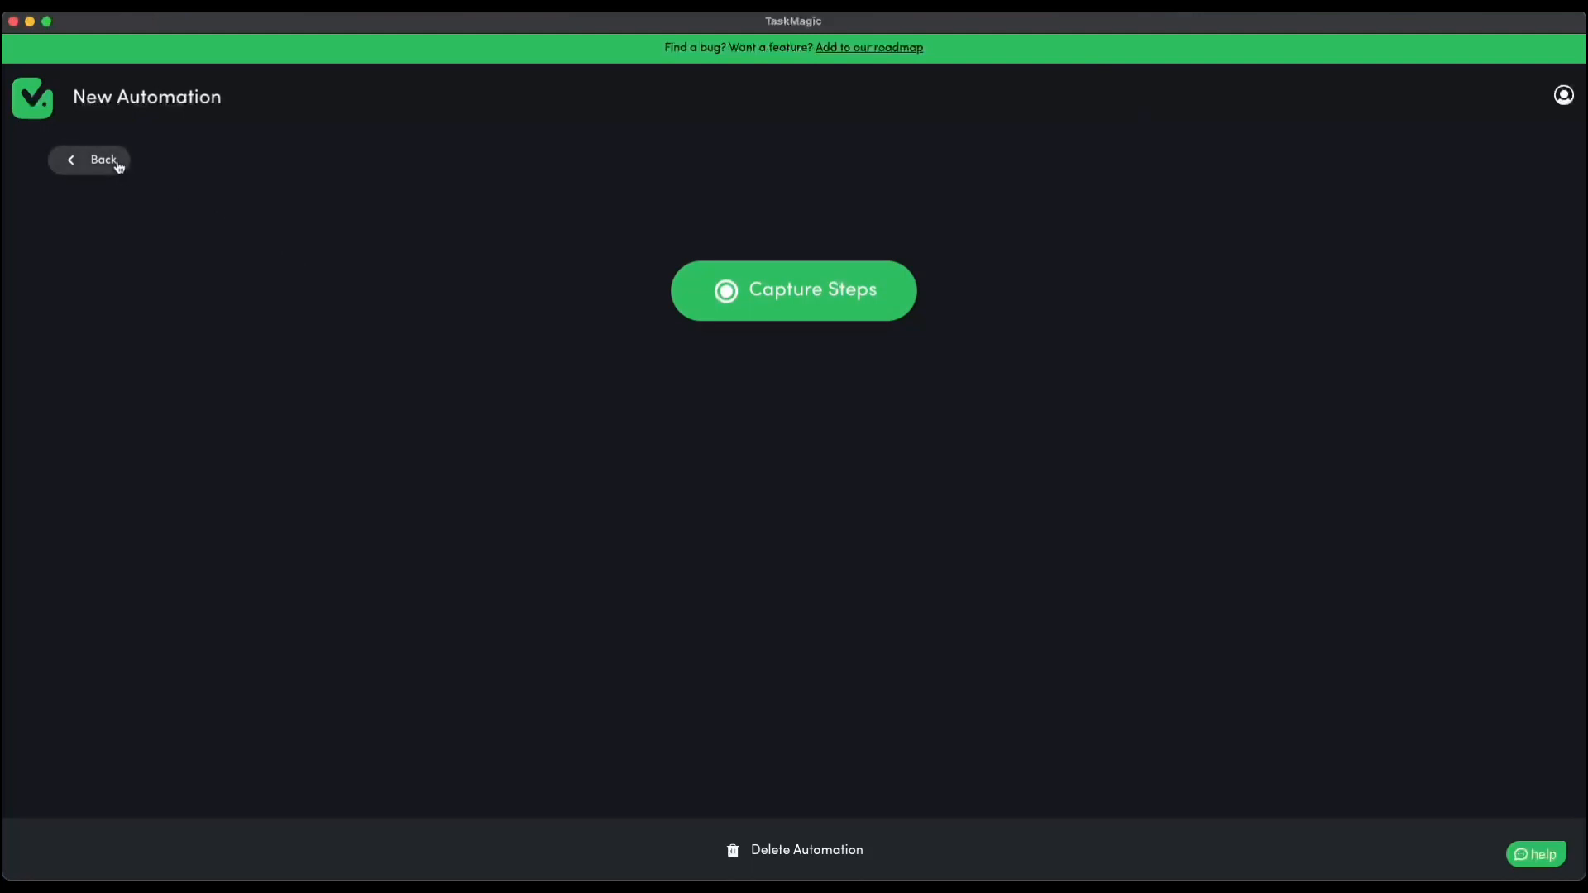
click(89, 158)
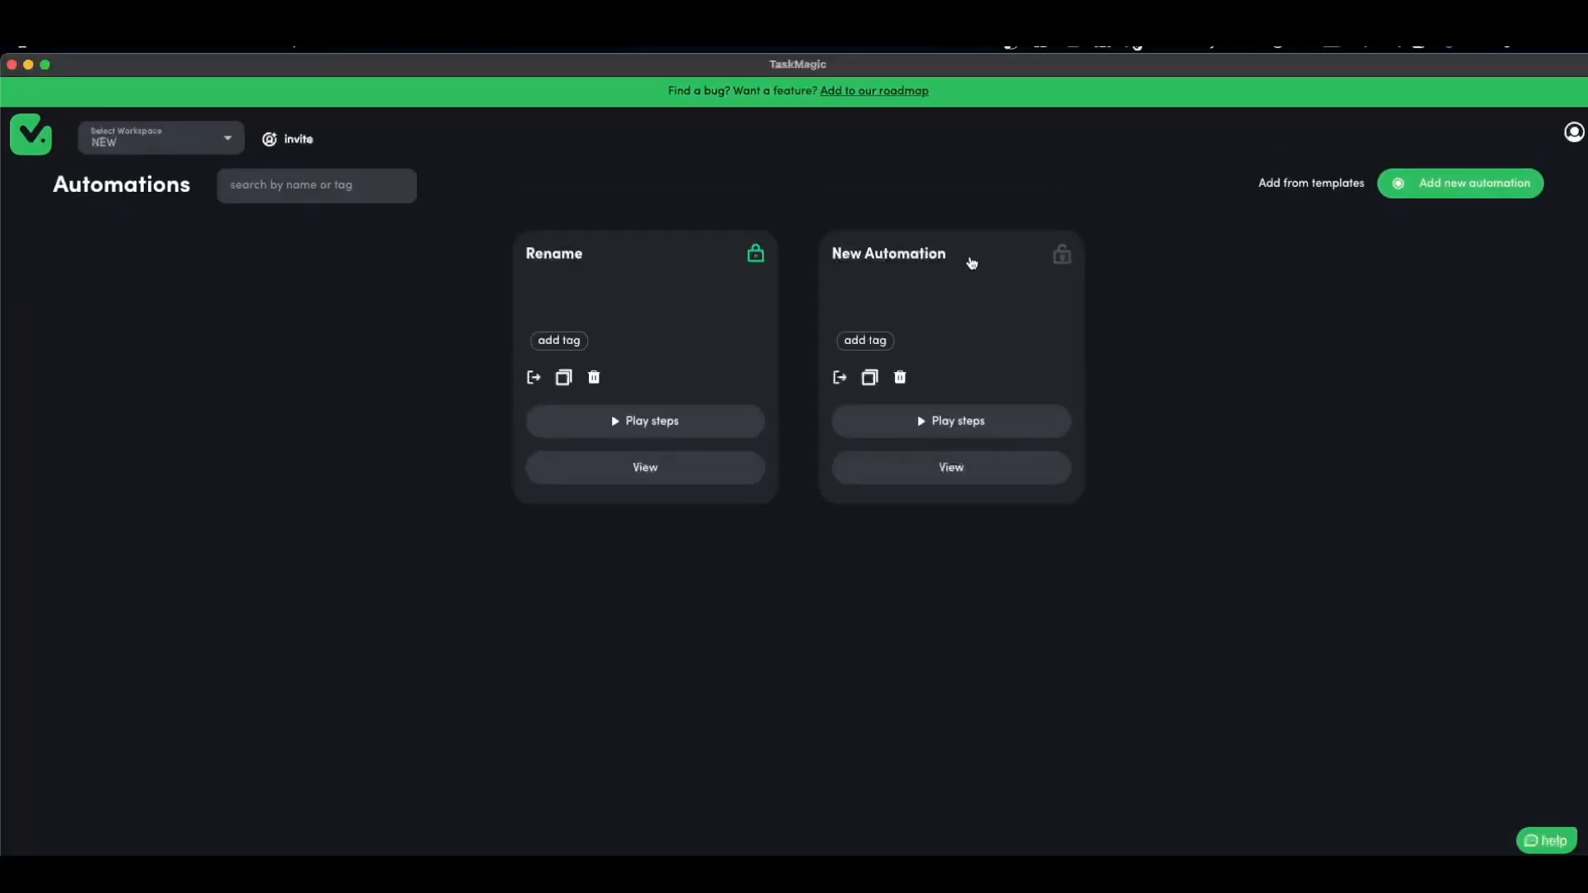
mouse_move(963, 342)
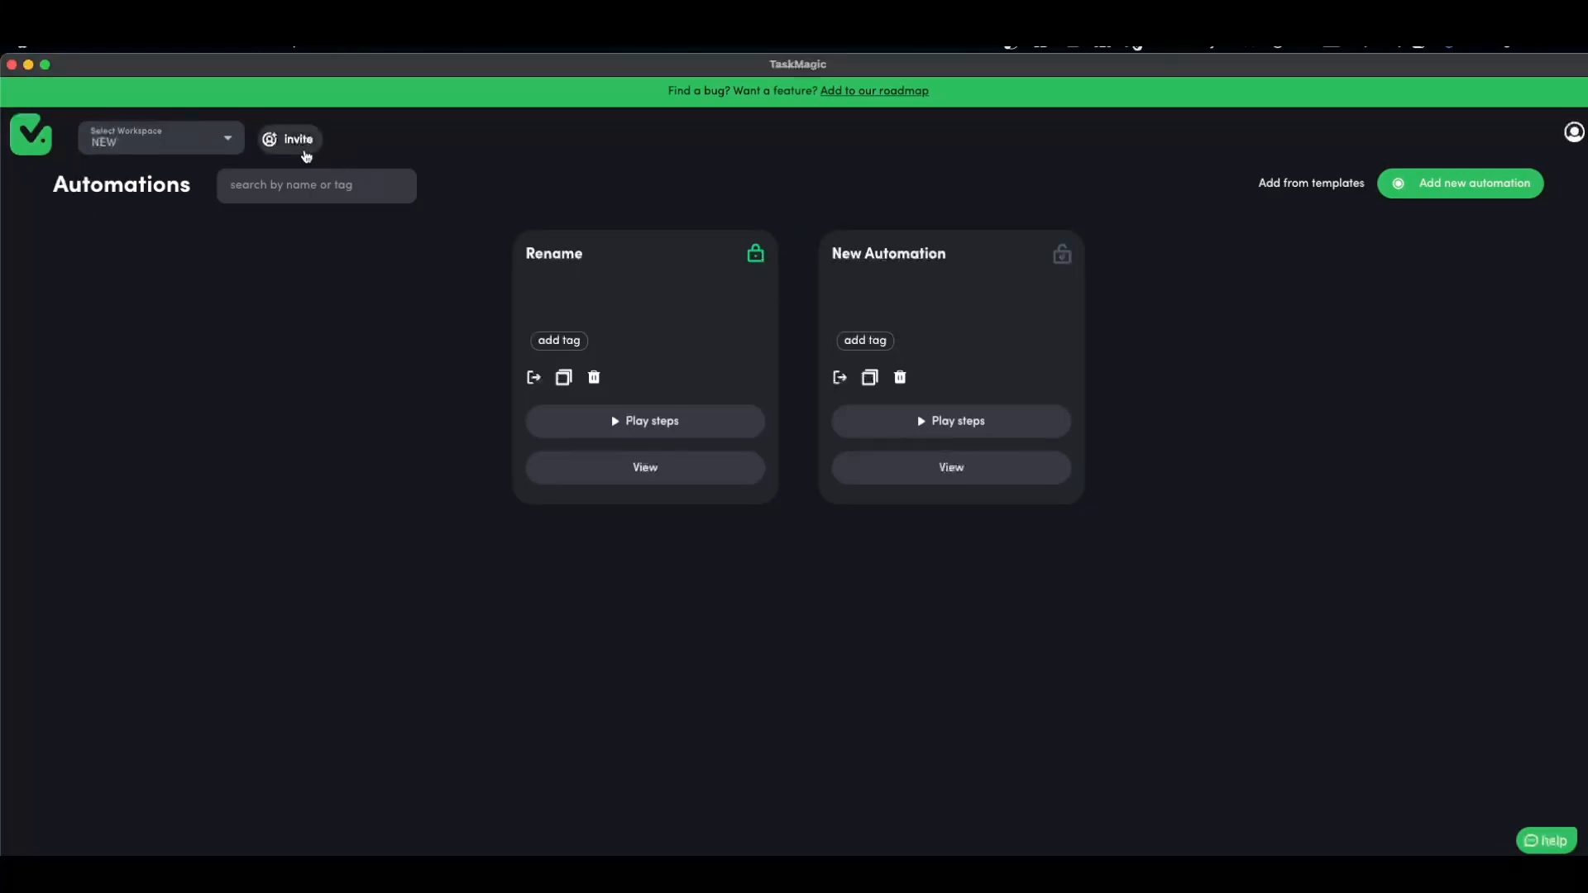
Invite 'damian' to the NEW workspace with his email and send the invitation.
click(292, 139)
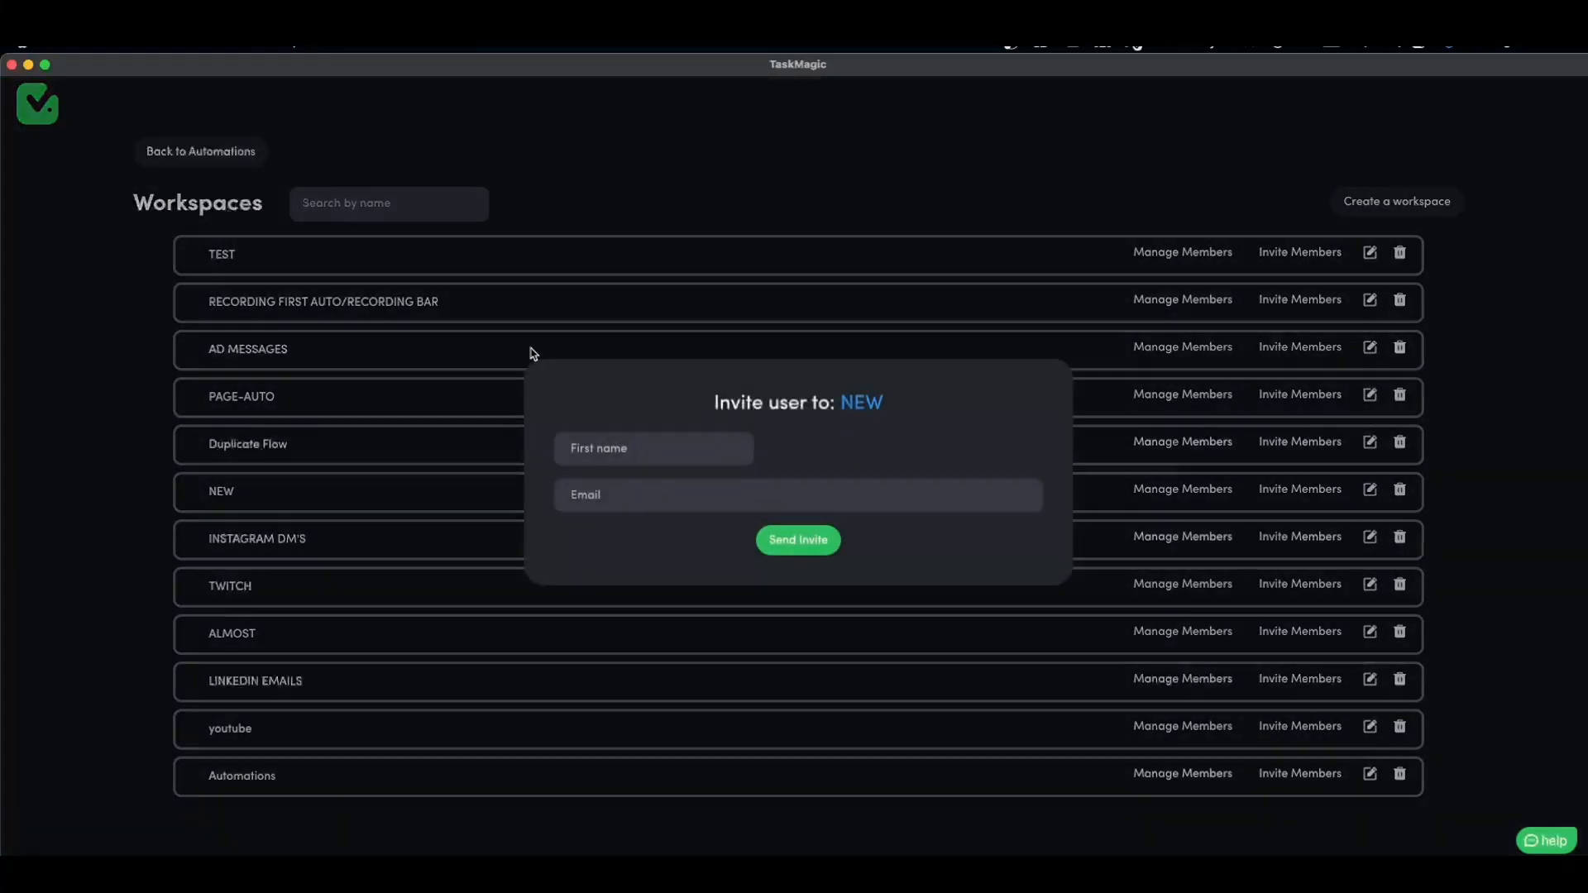
click(654, 448)
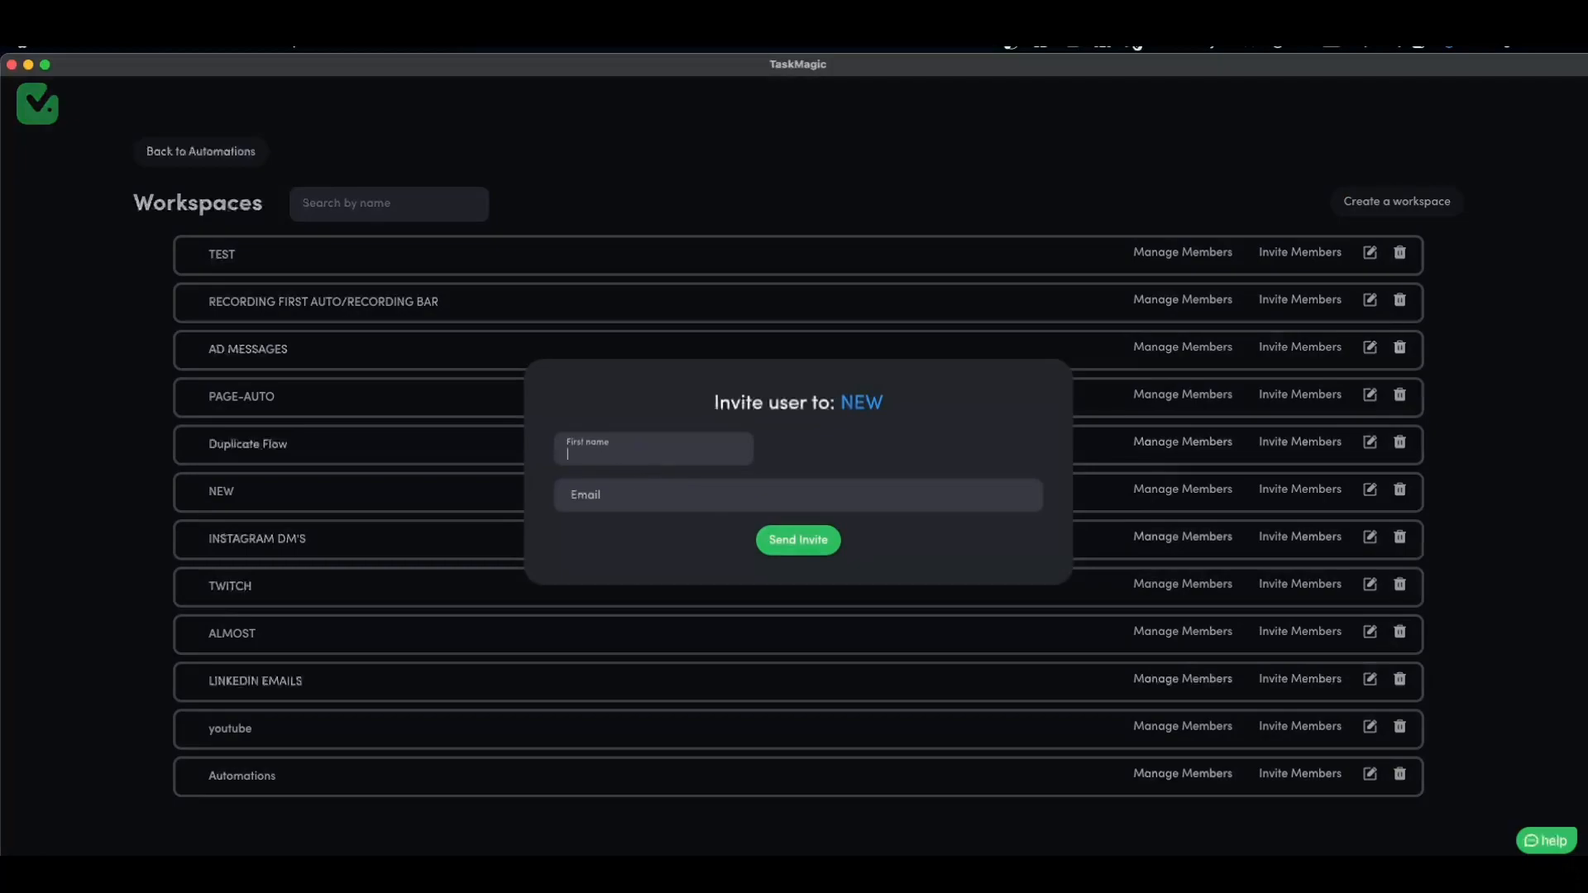
text(damian)
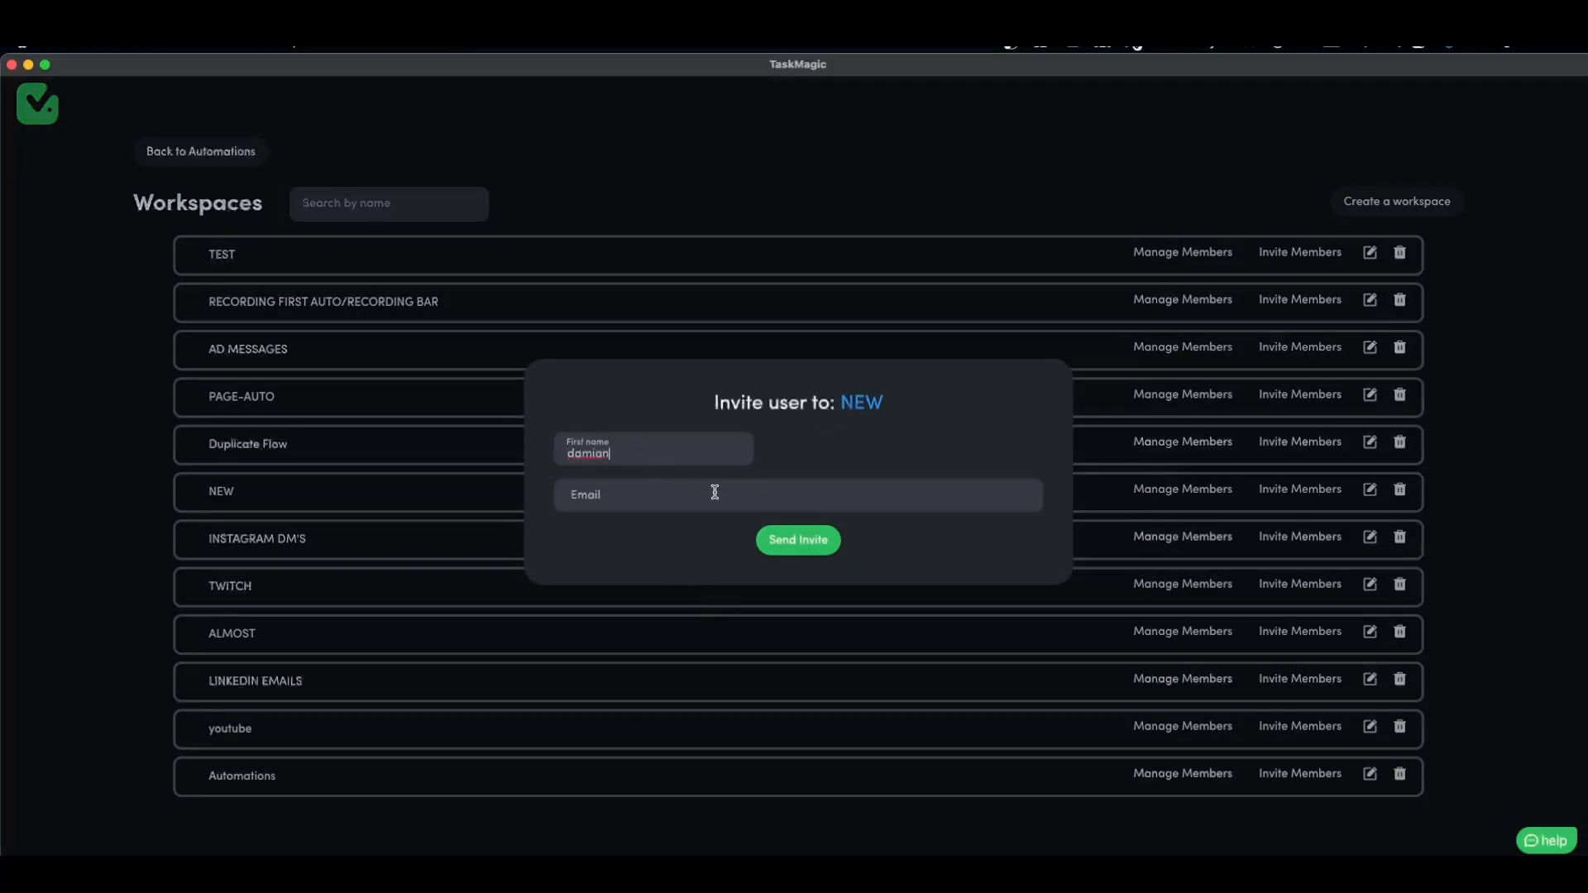
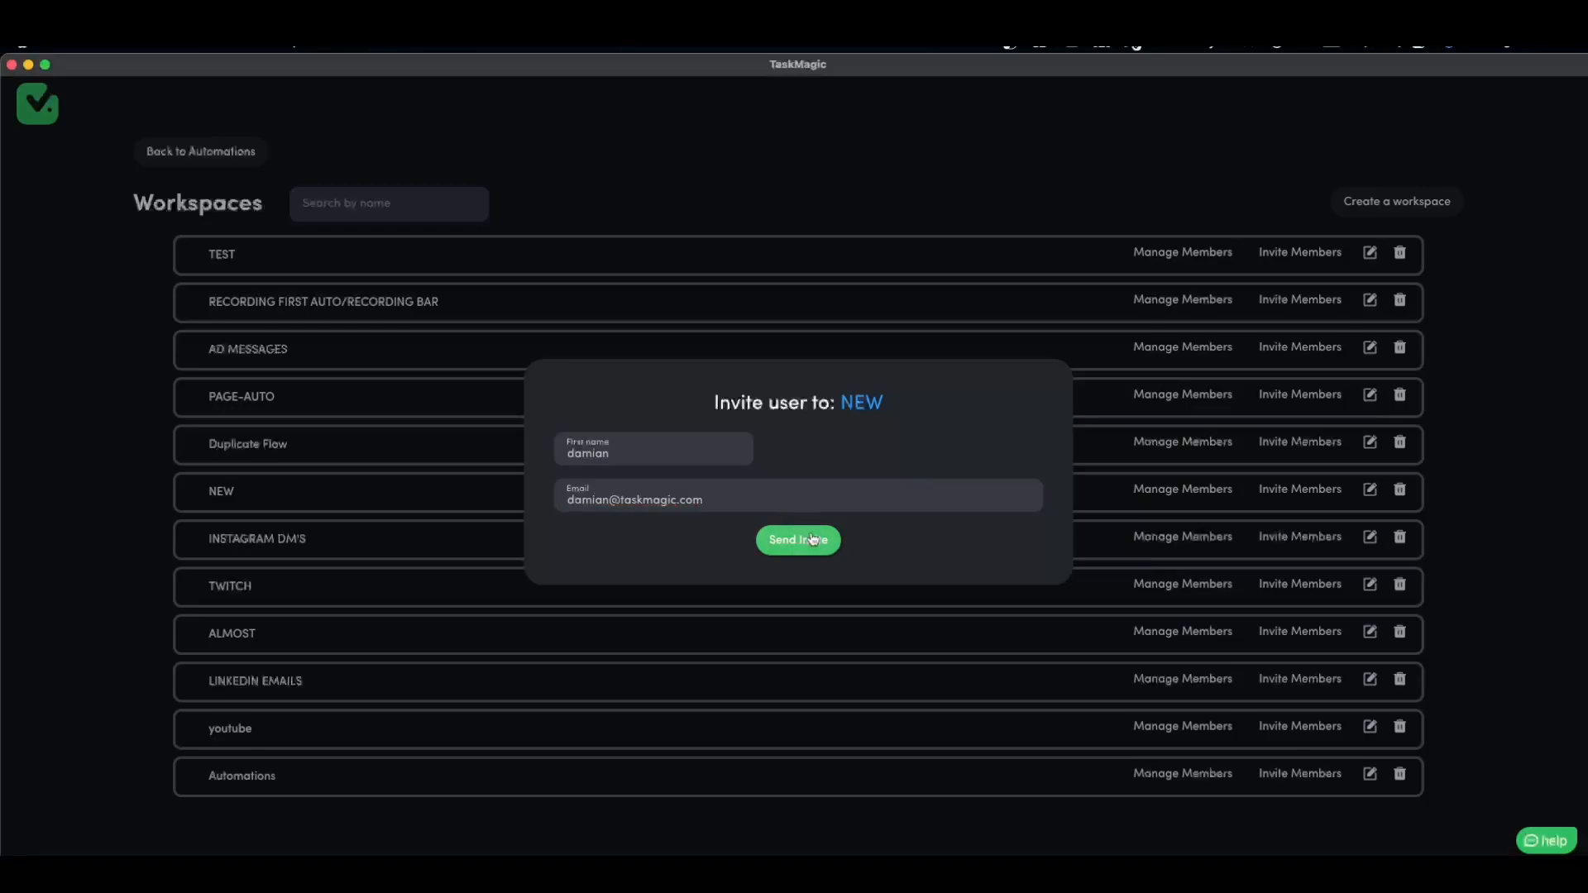
click(797, 538)
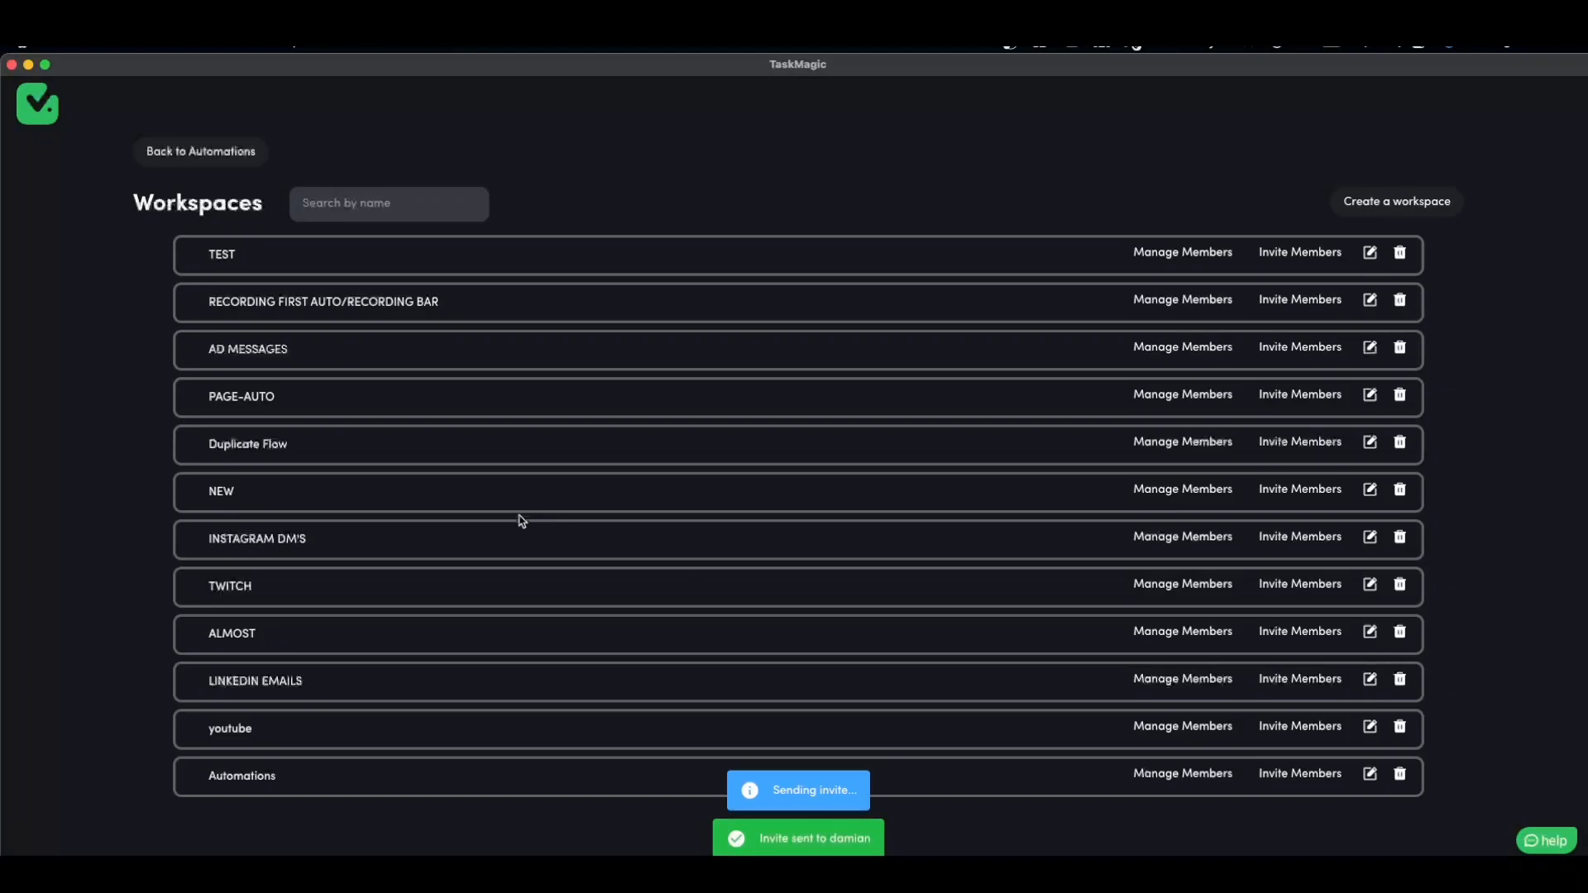
View a workspace's member list, then return to NEW's automations.
click(220, 492)
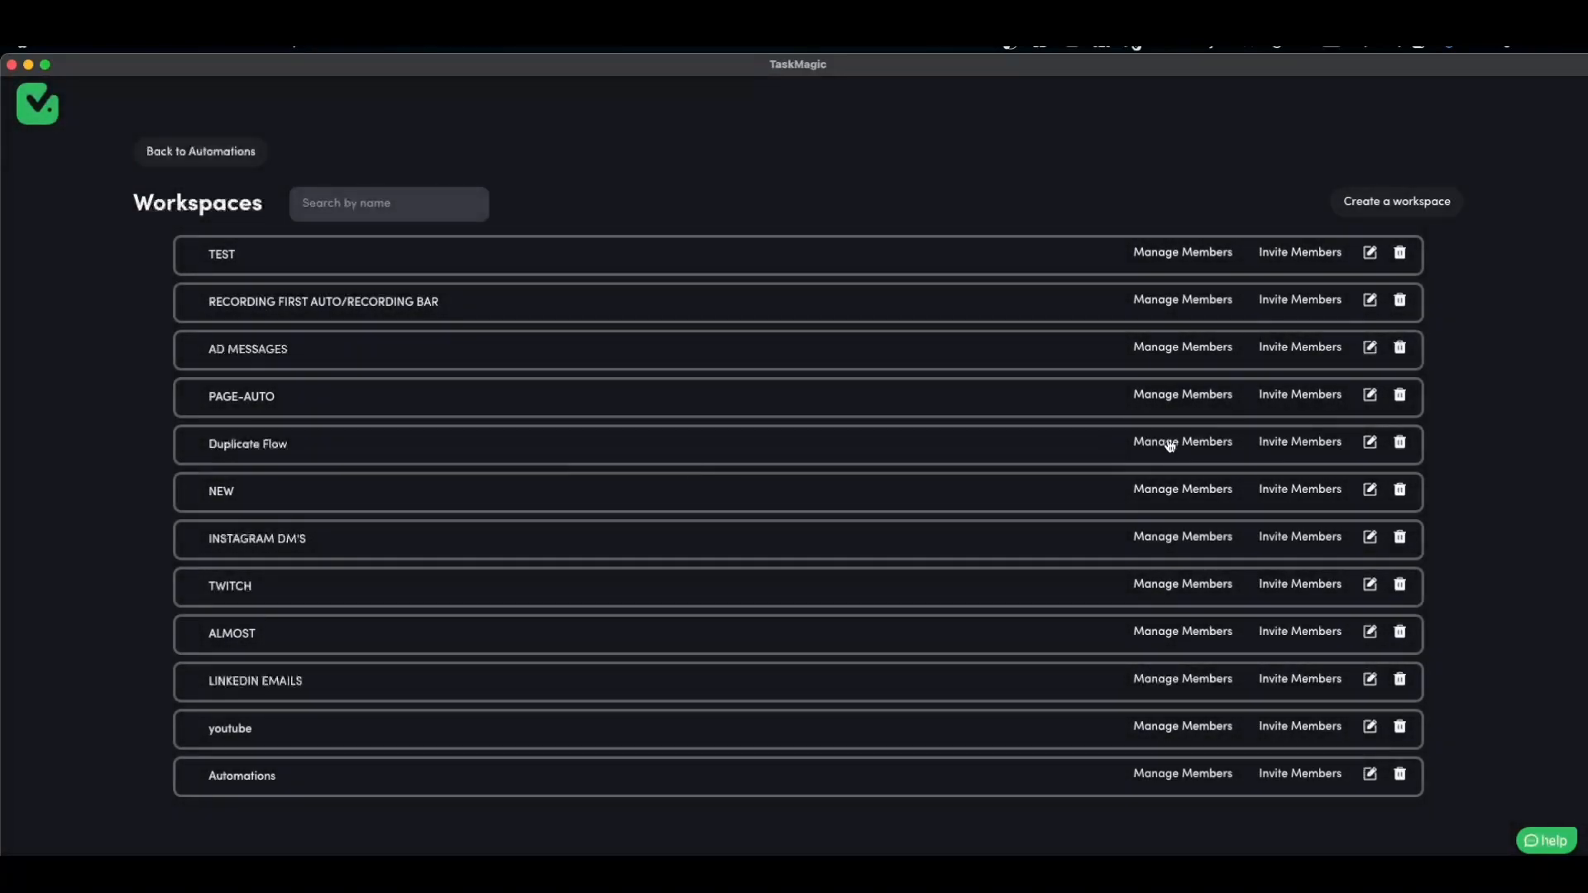
click(1181, 442)
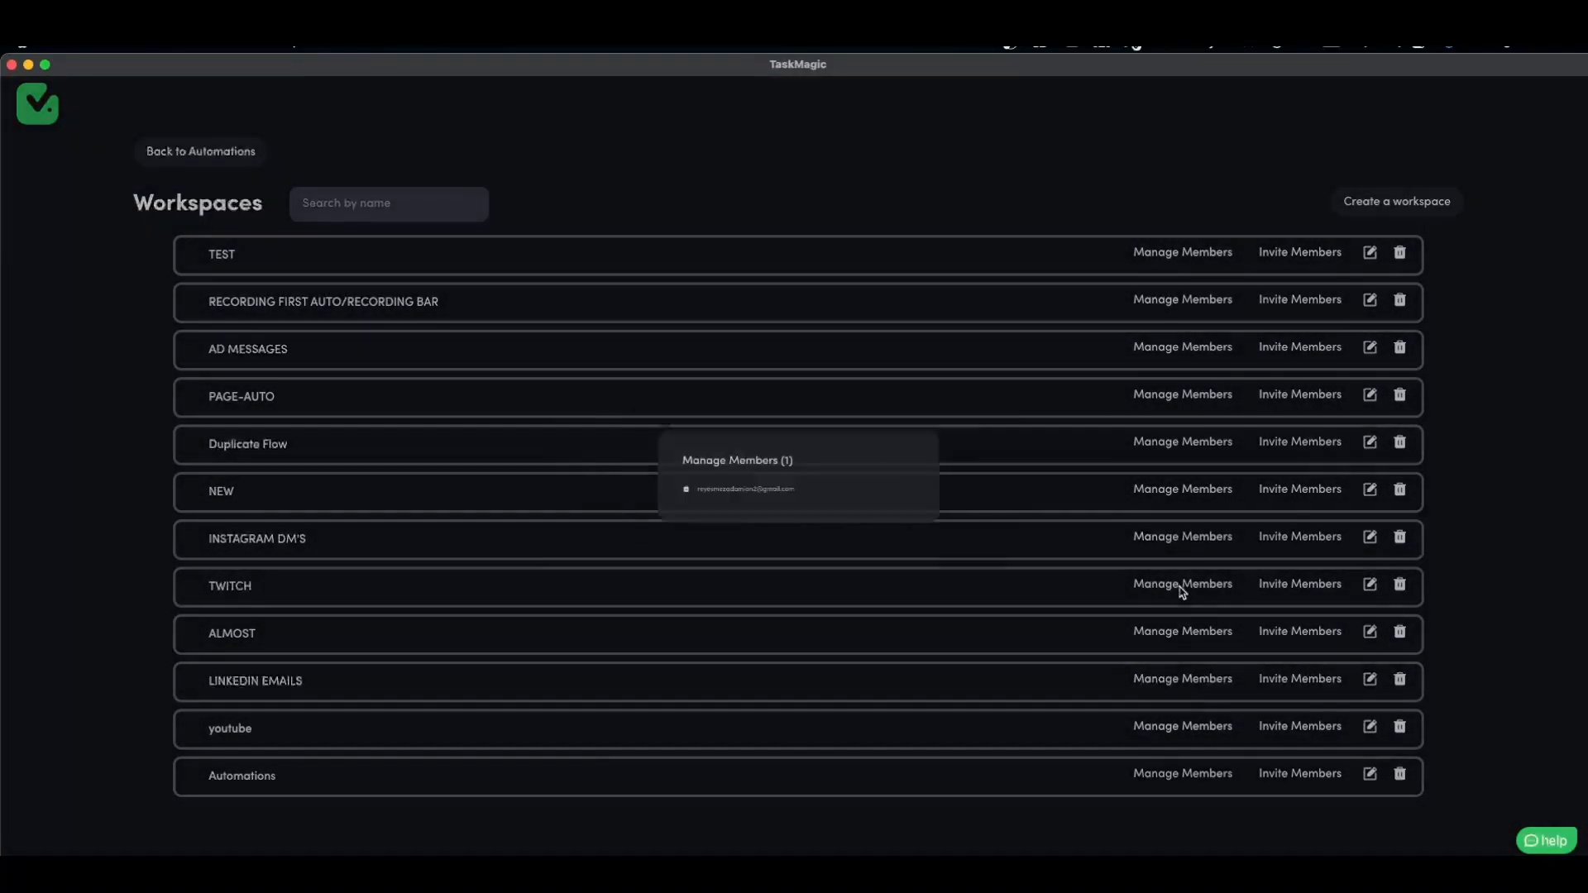
mouse_move(1015, 382)
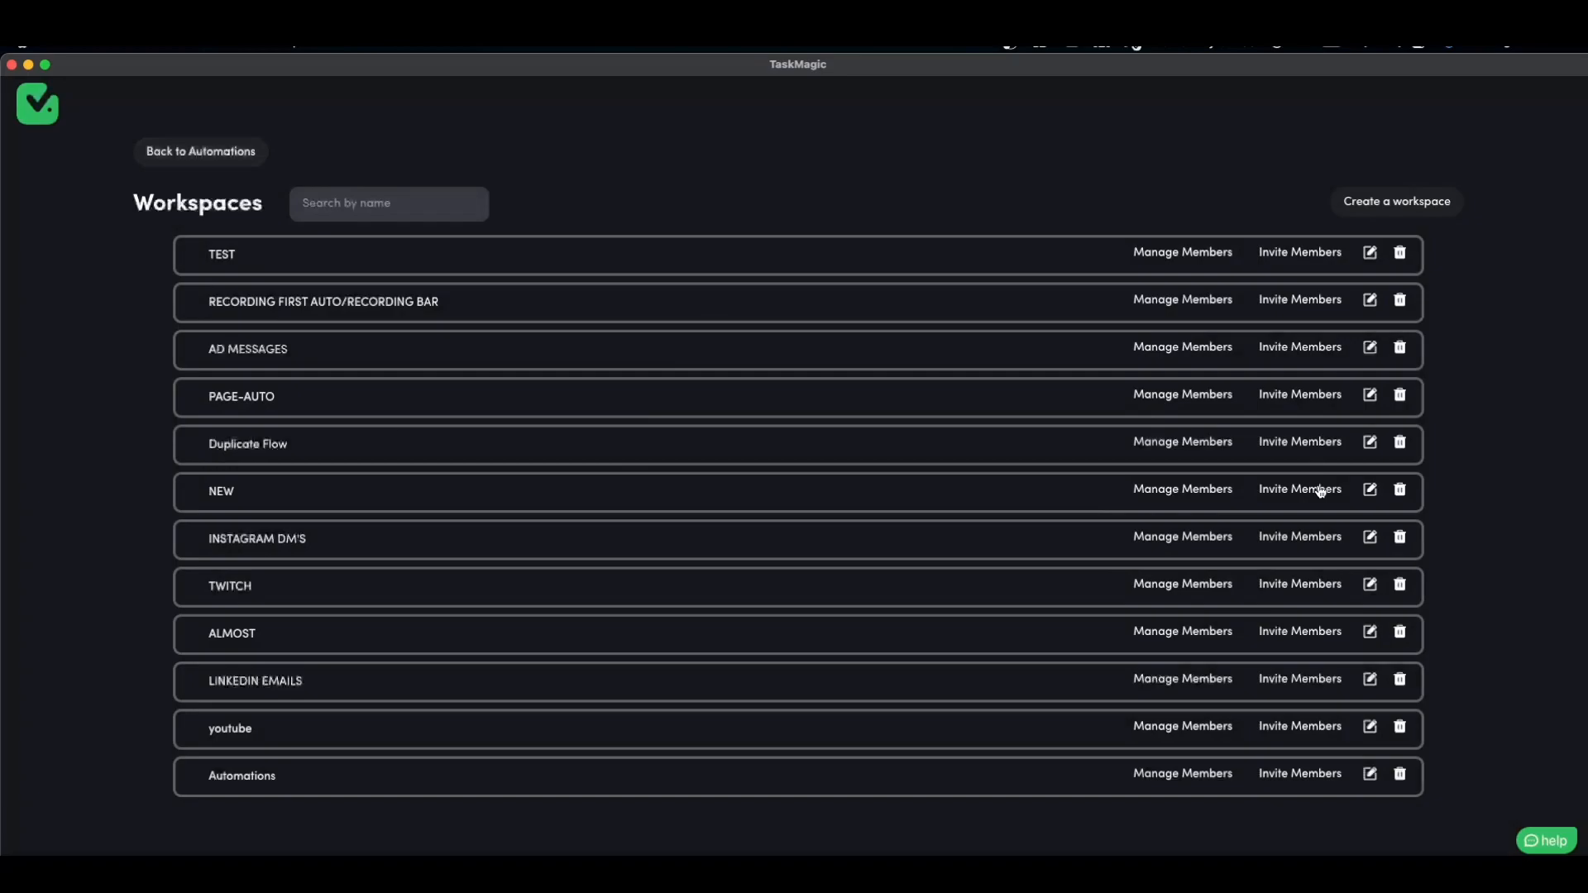
click(1299, 489)
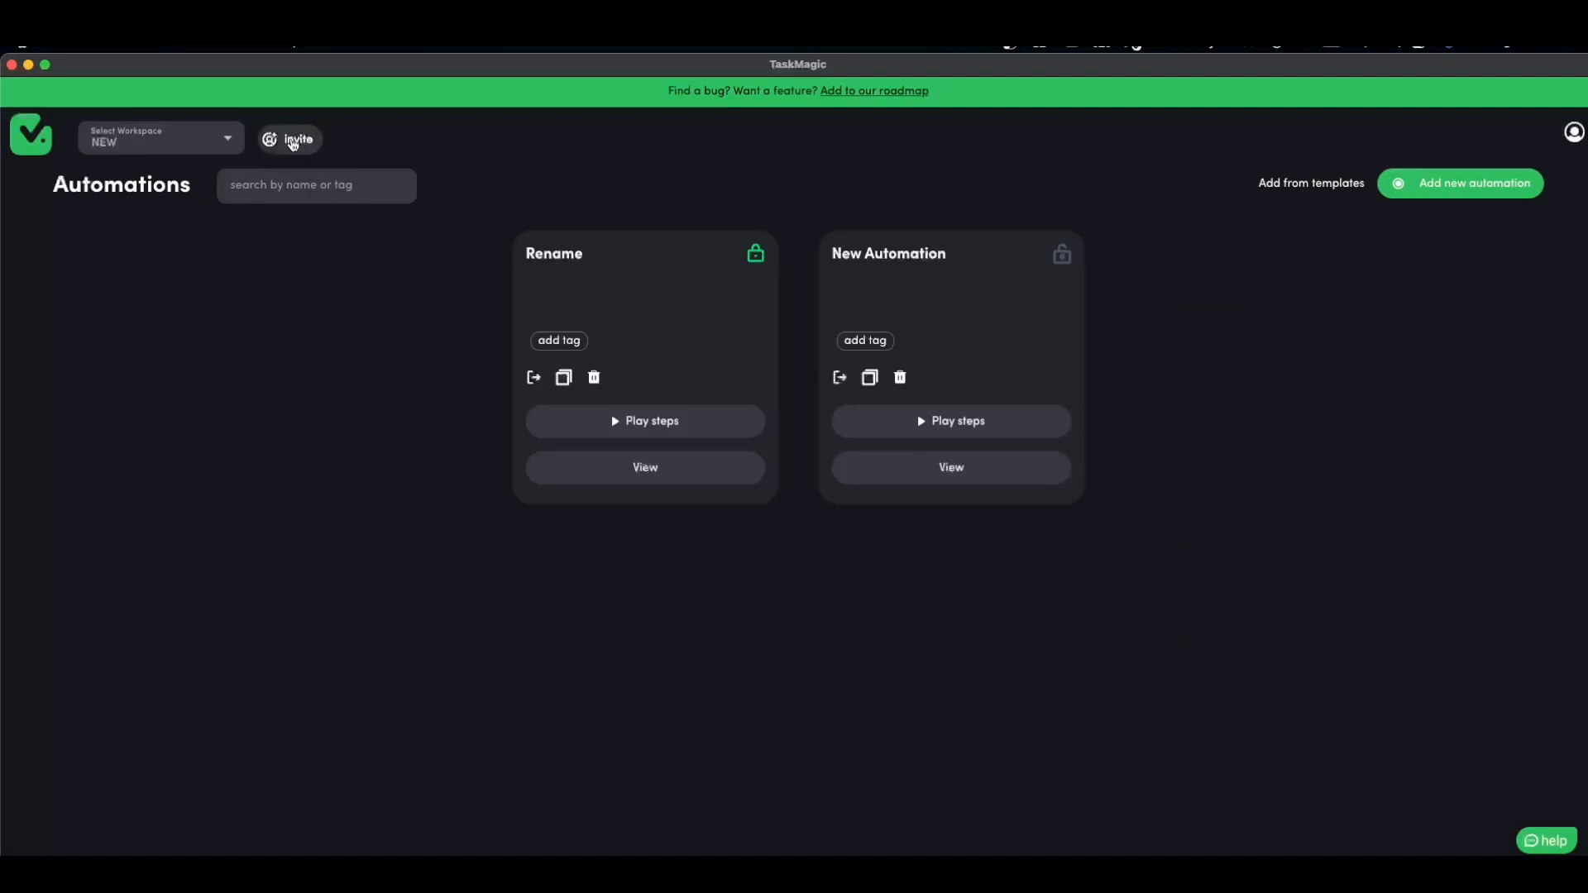
Create a workspace named 'yt' from the Select Workspace dropdown.
click(159, 139)
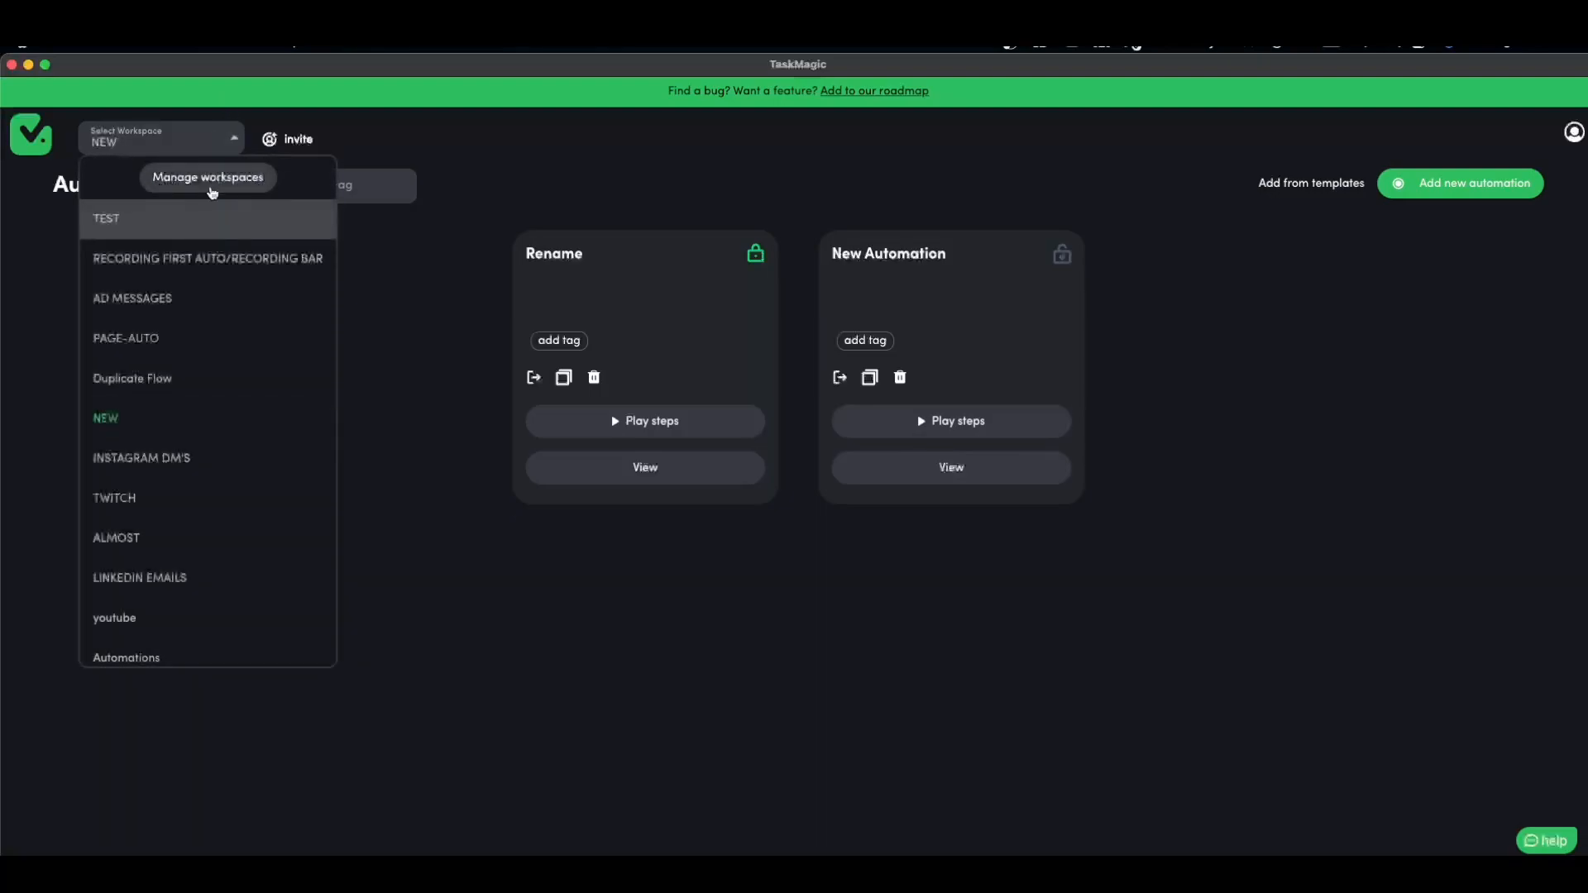
click(208, 177)
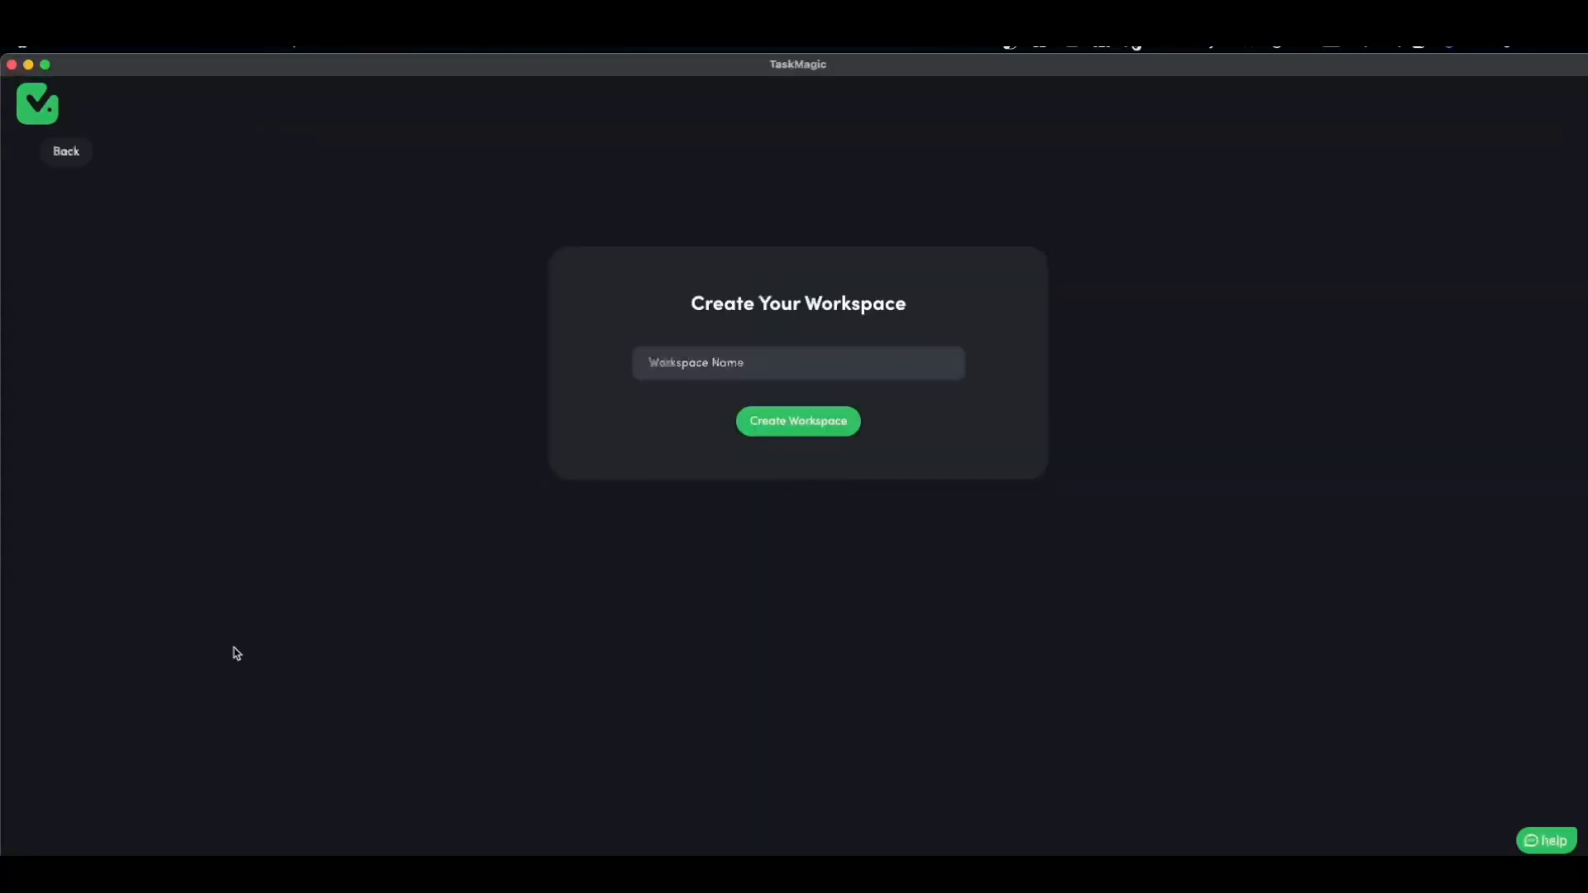
click(797, 362)
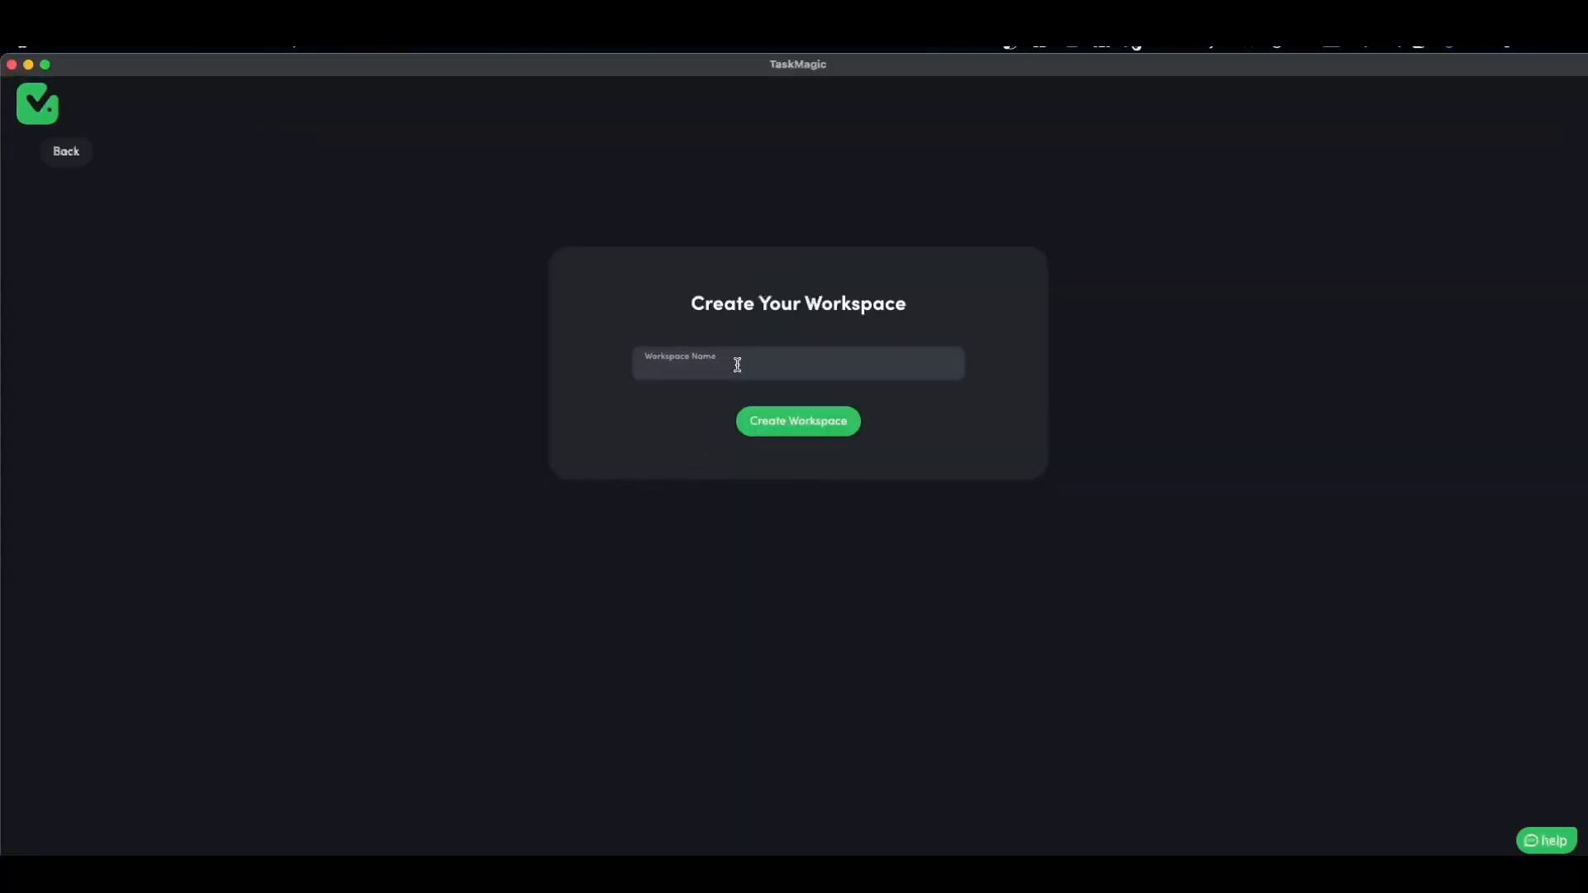
click(797, 421)
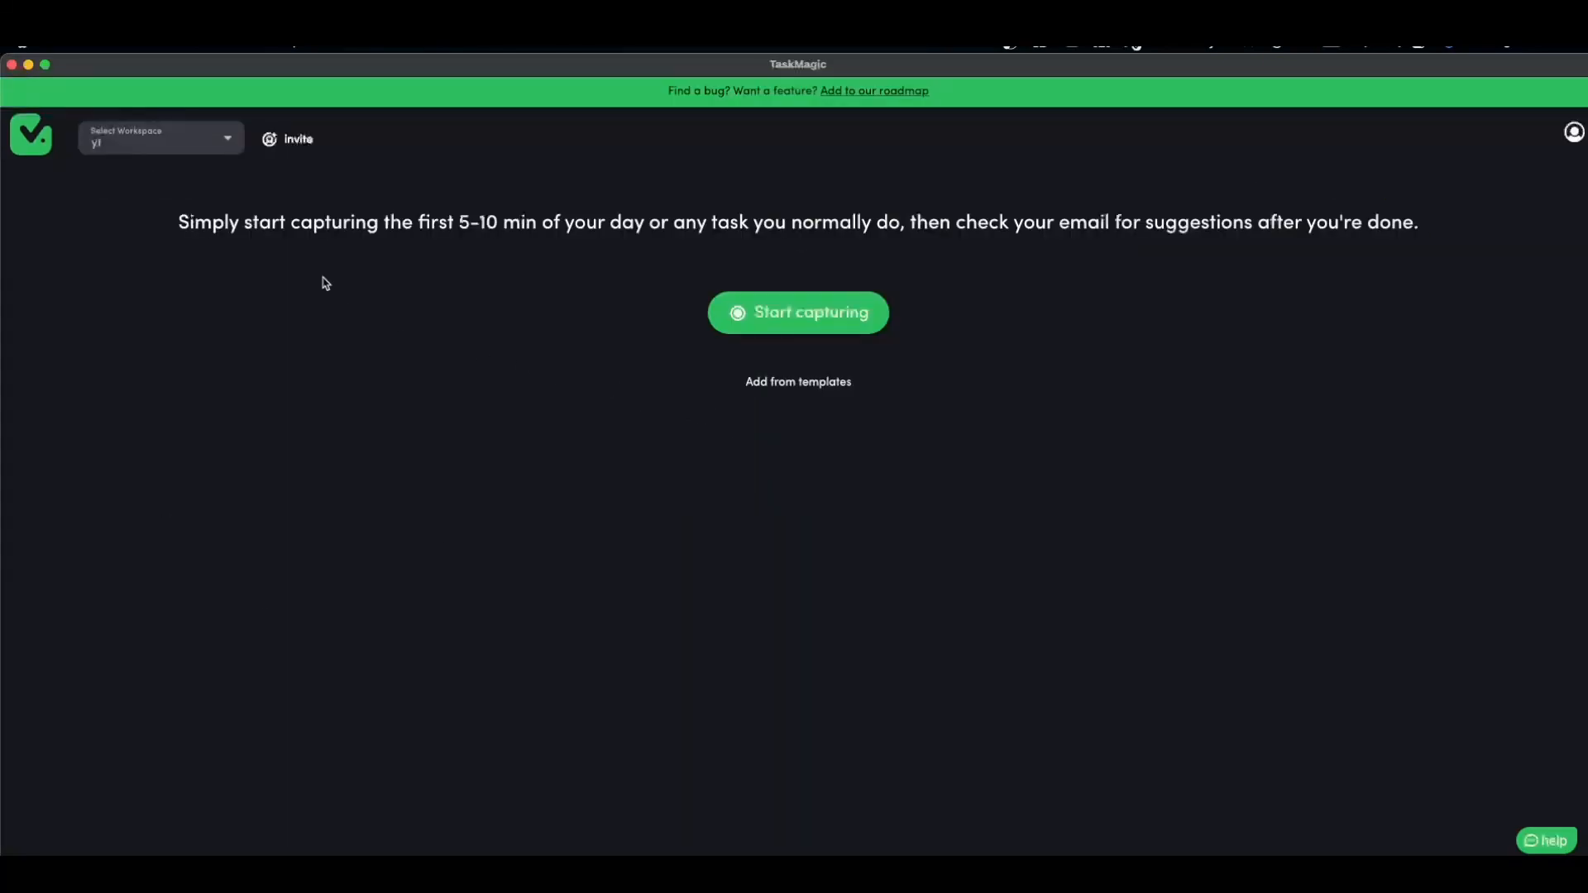
mouse_move(193, 144)
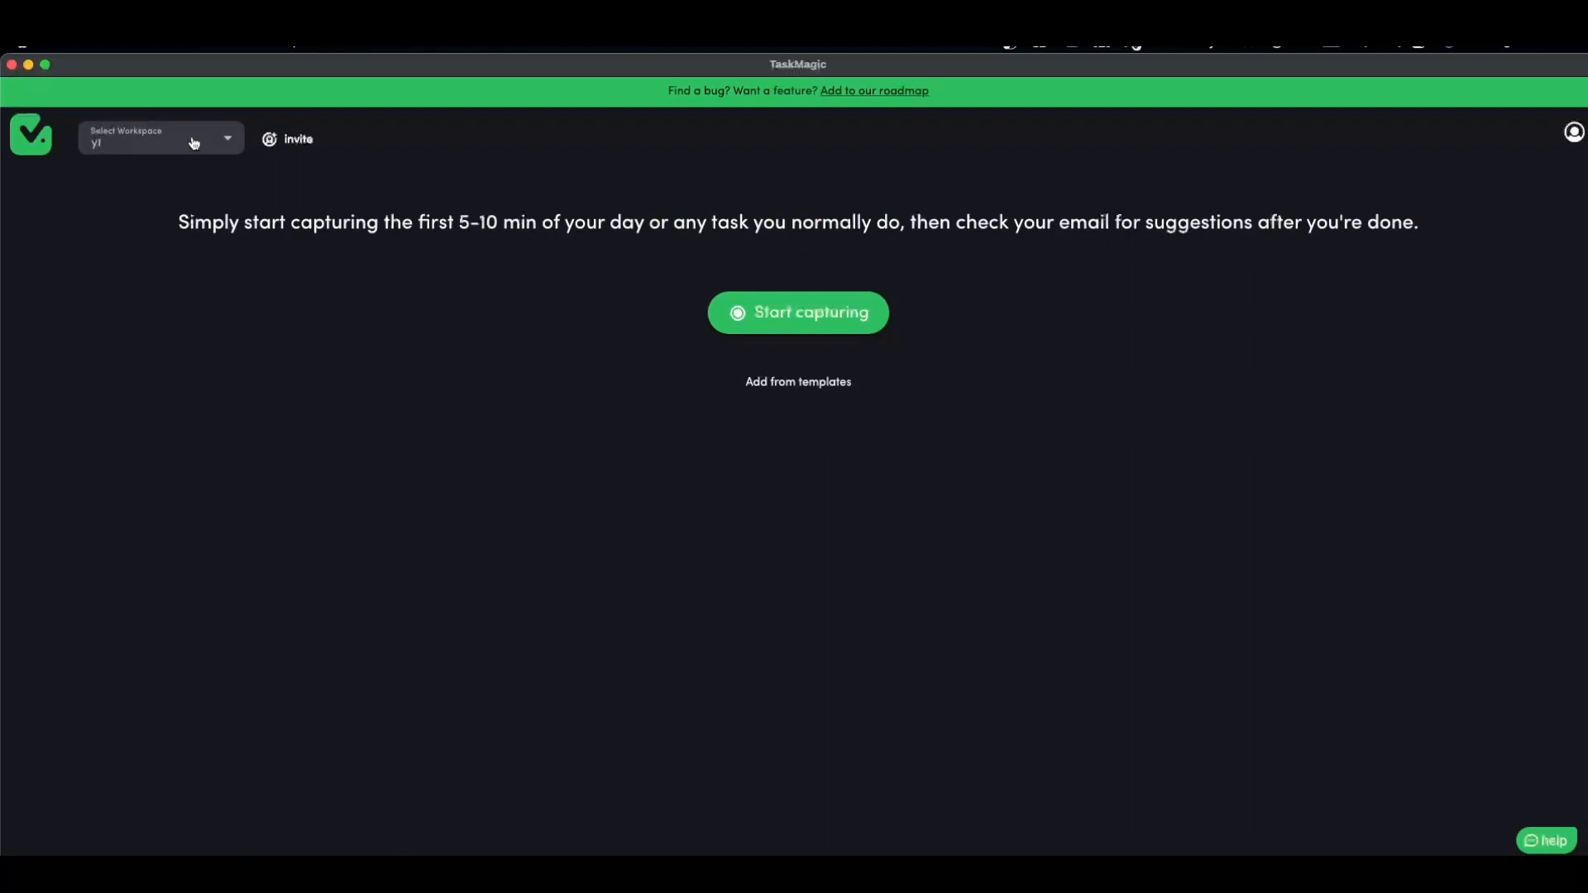
Open the workspaces list and delete the 'yt' workspace with its trash icon.
click(158, 138)
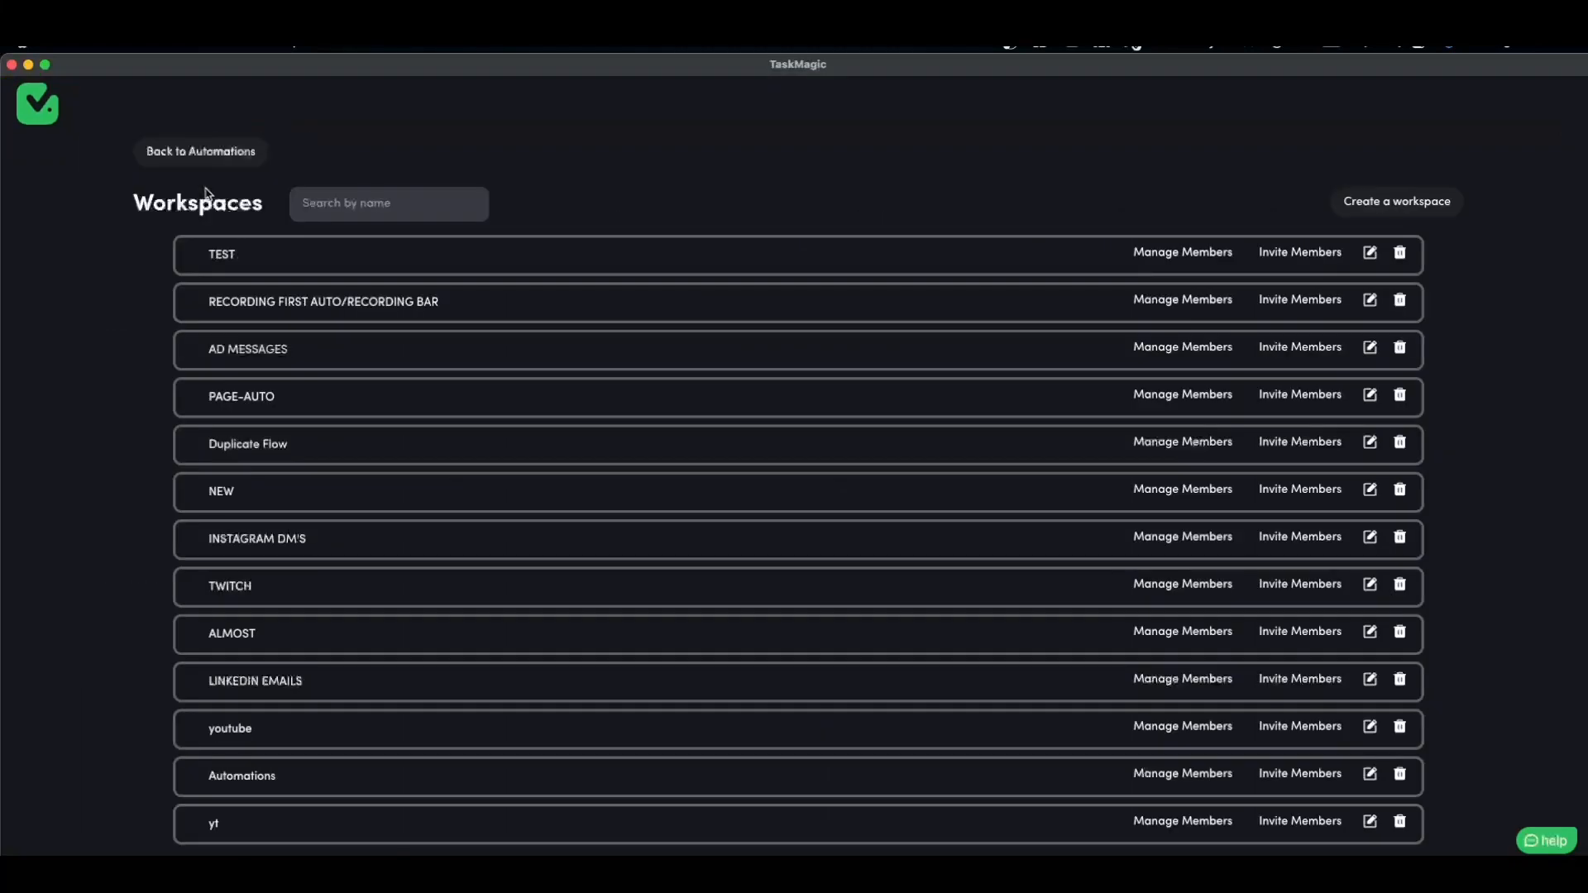
mouse_move(1263, 314)
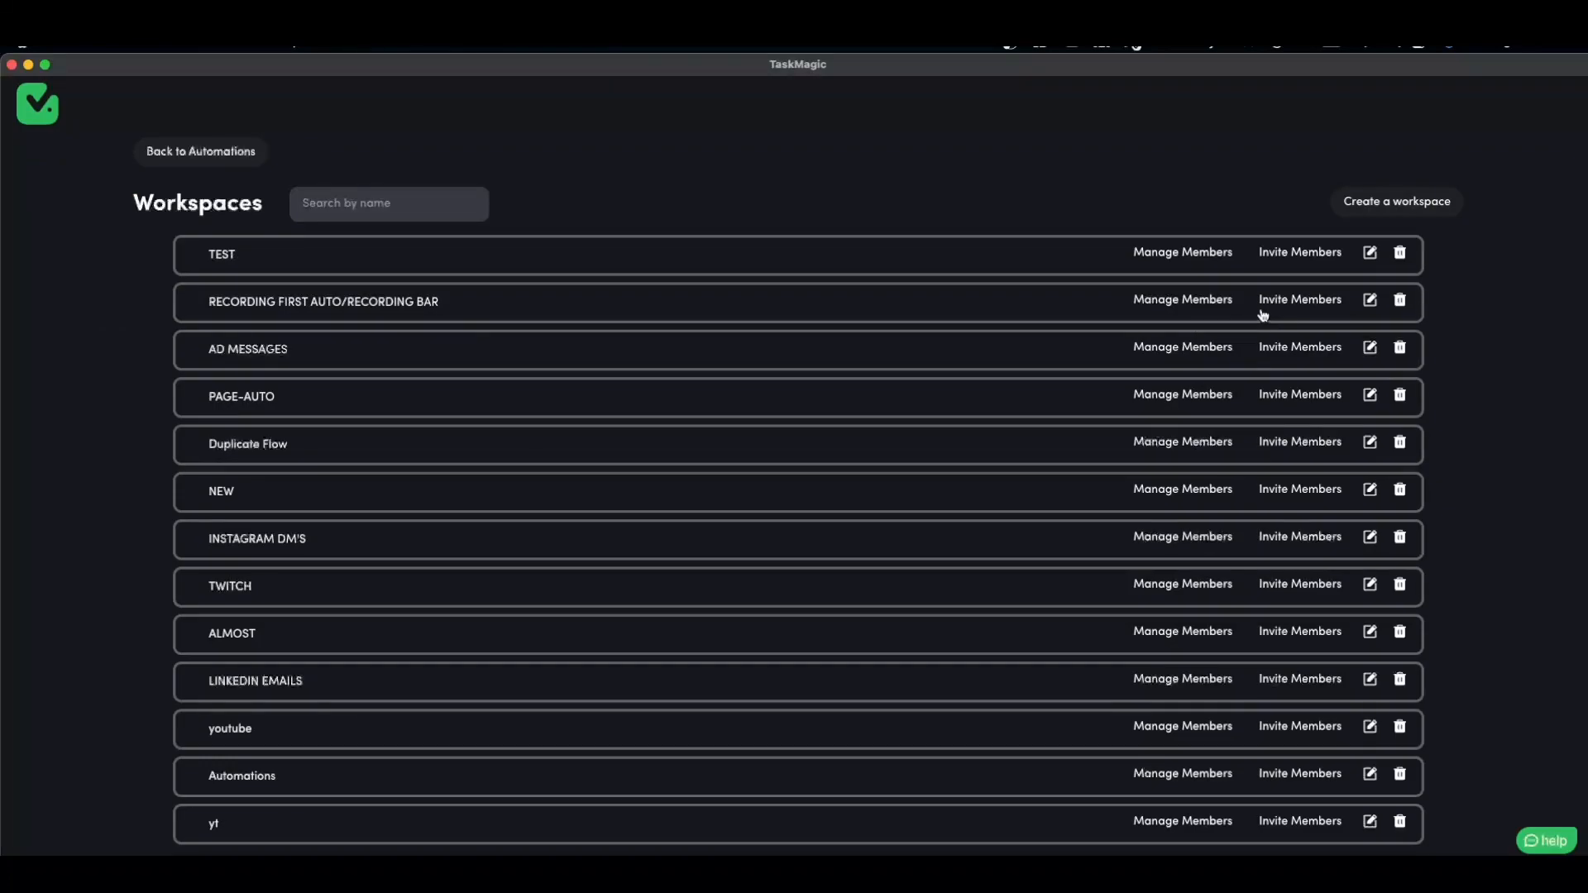
mouse_move(1318, 750)
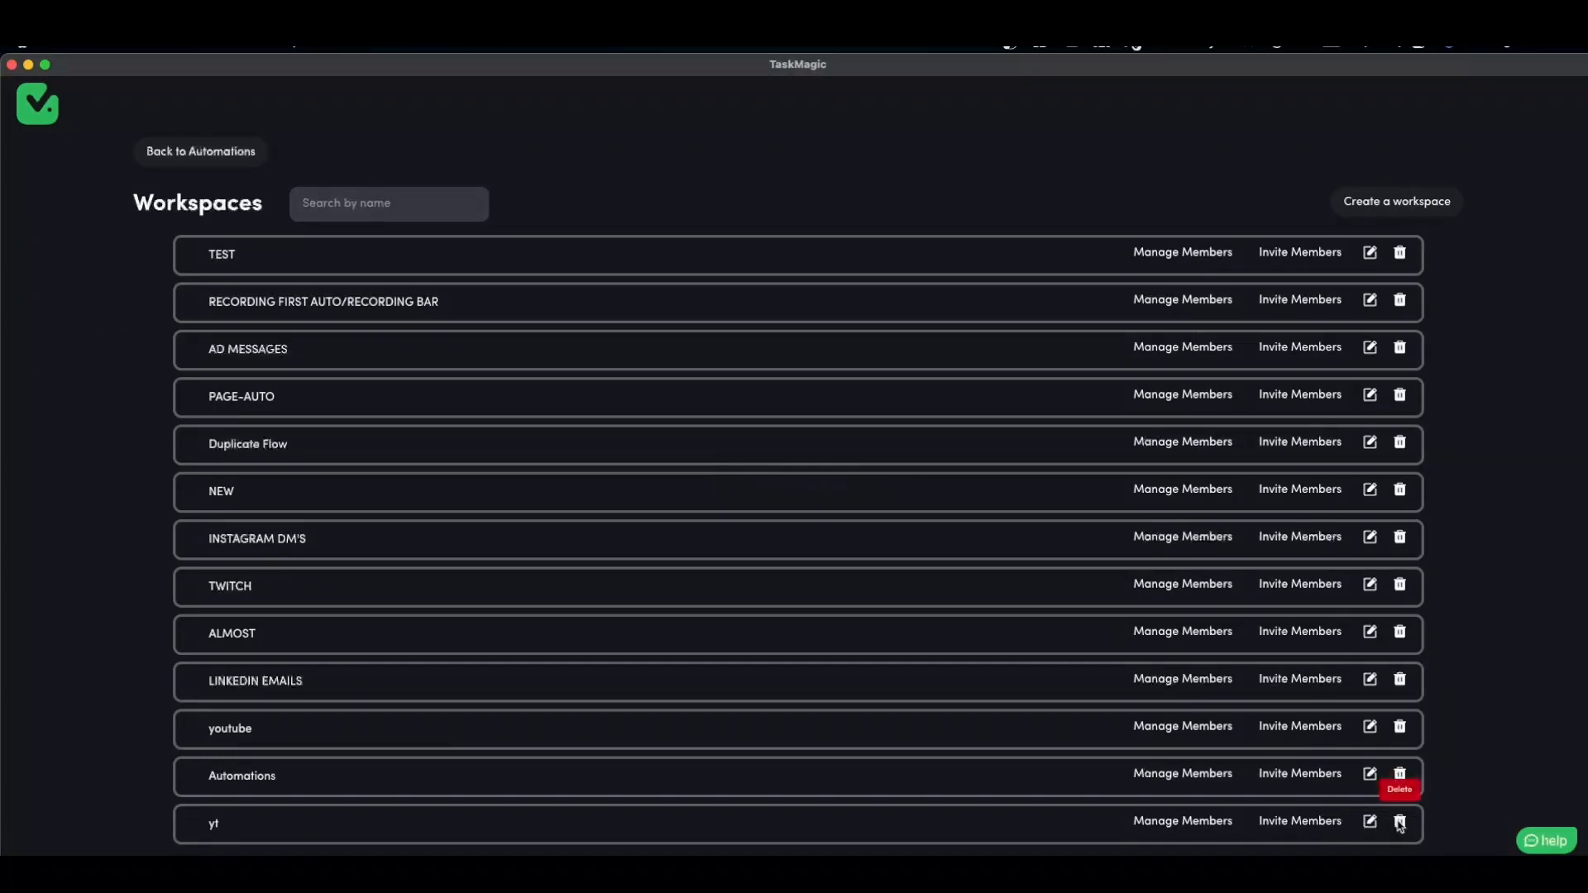
click(1399, 821)
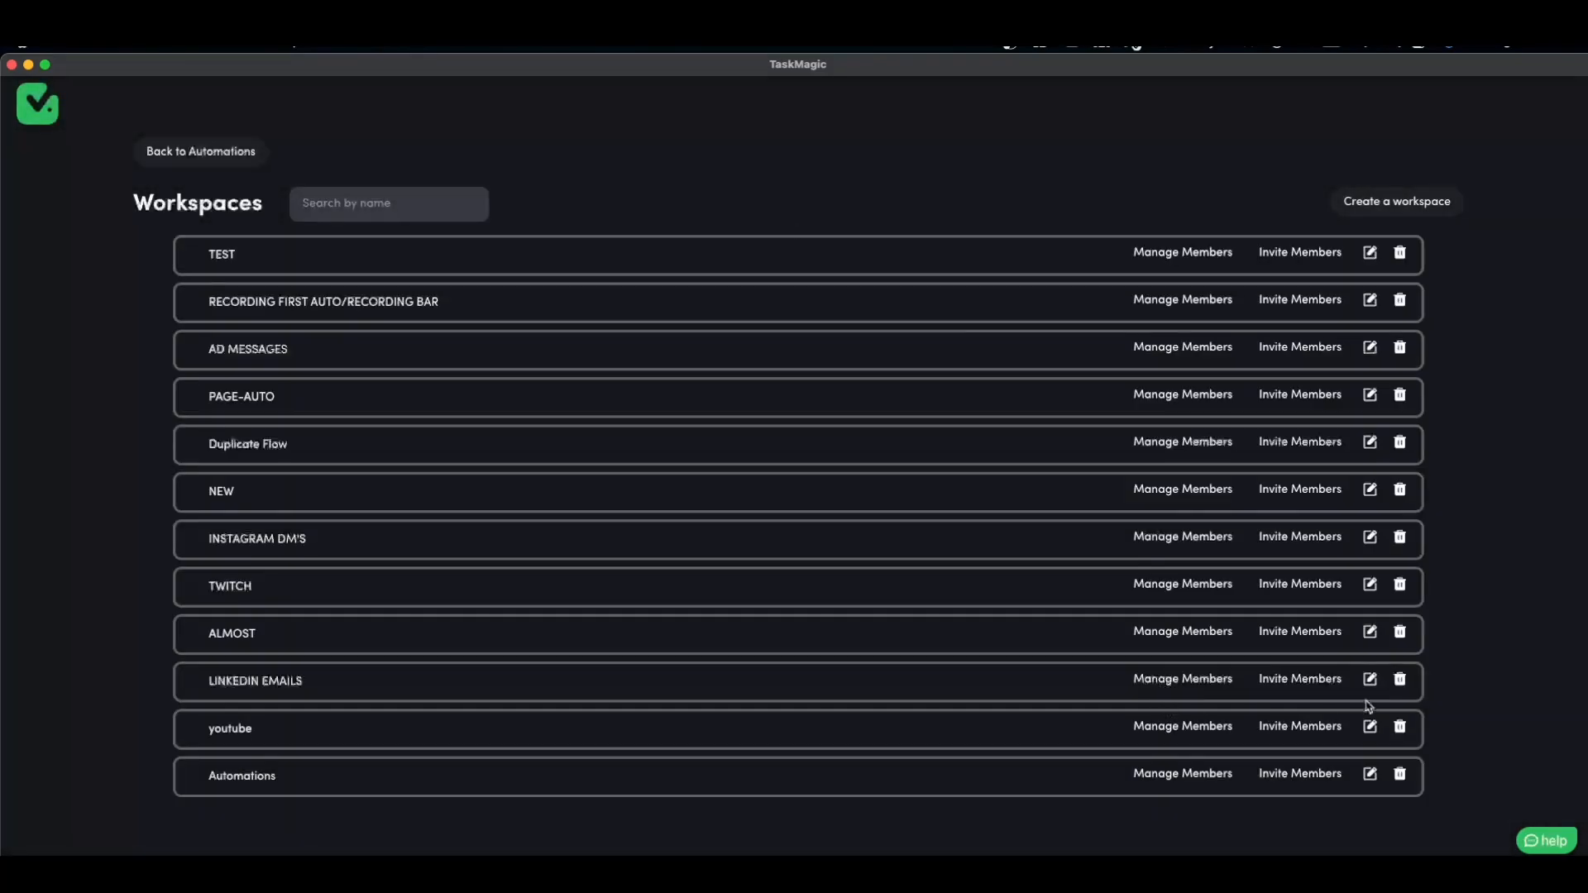
mouse_move(1370, 774)
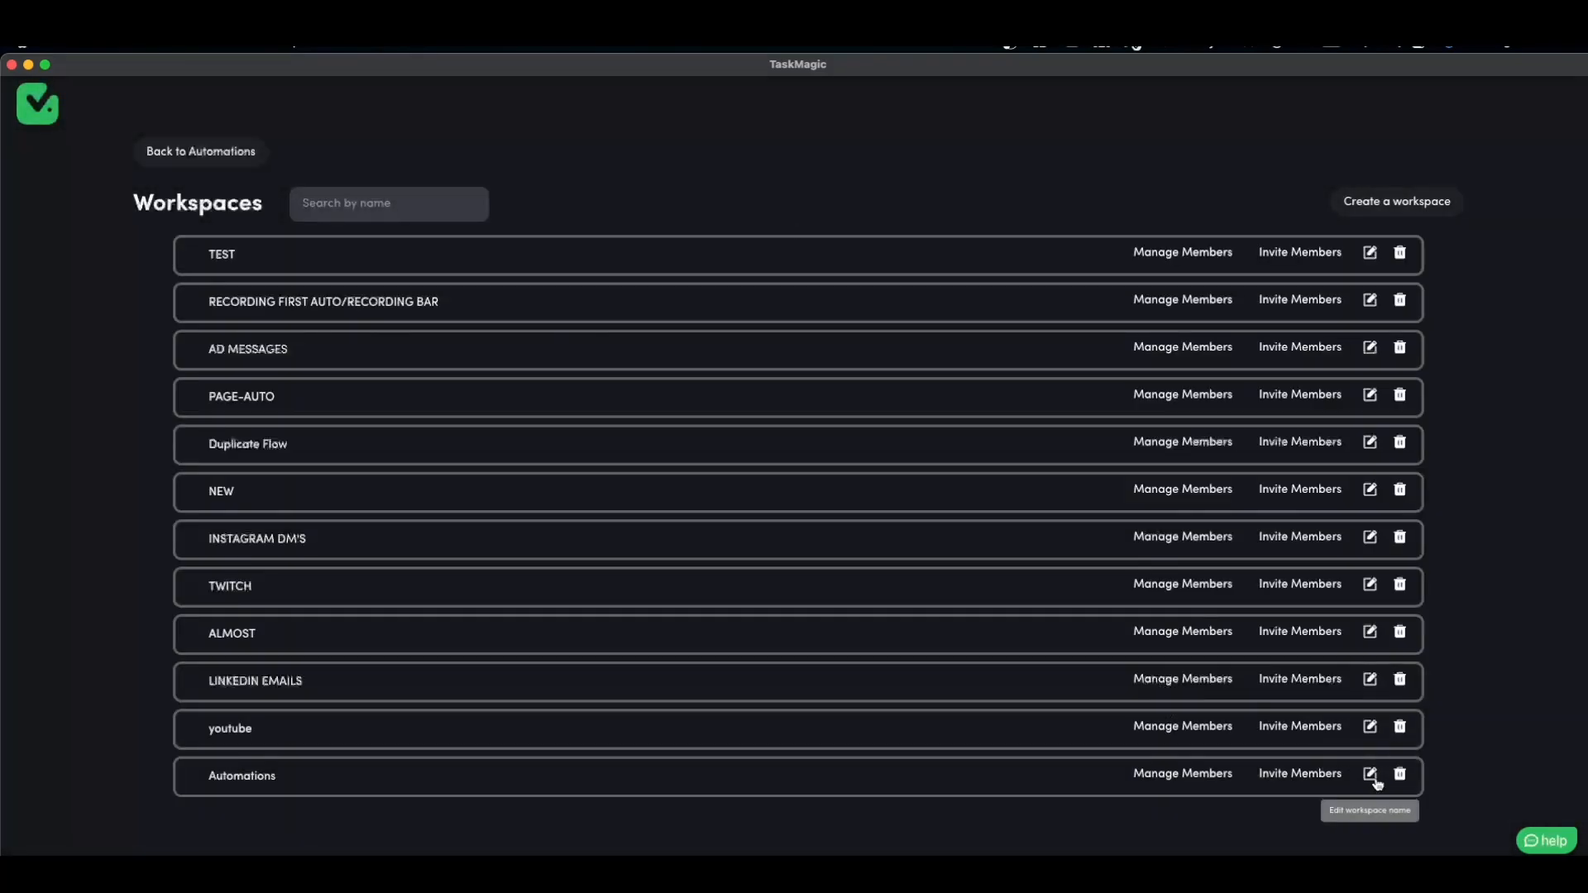
mouse_move(1119, 779)
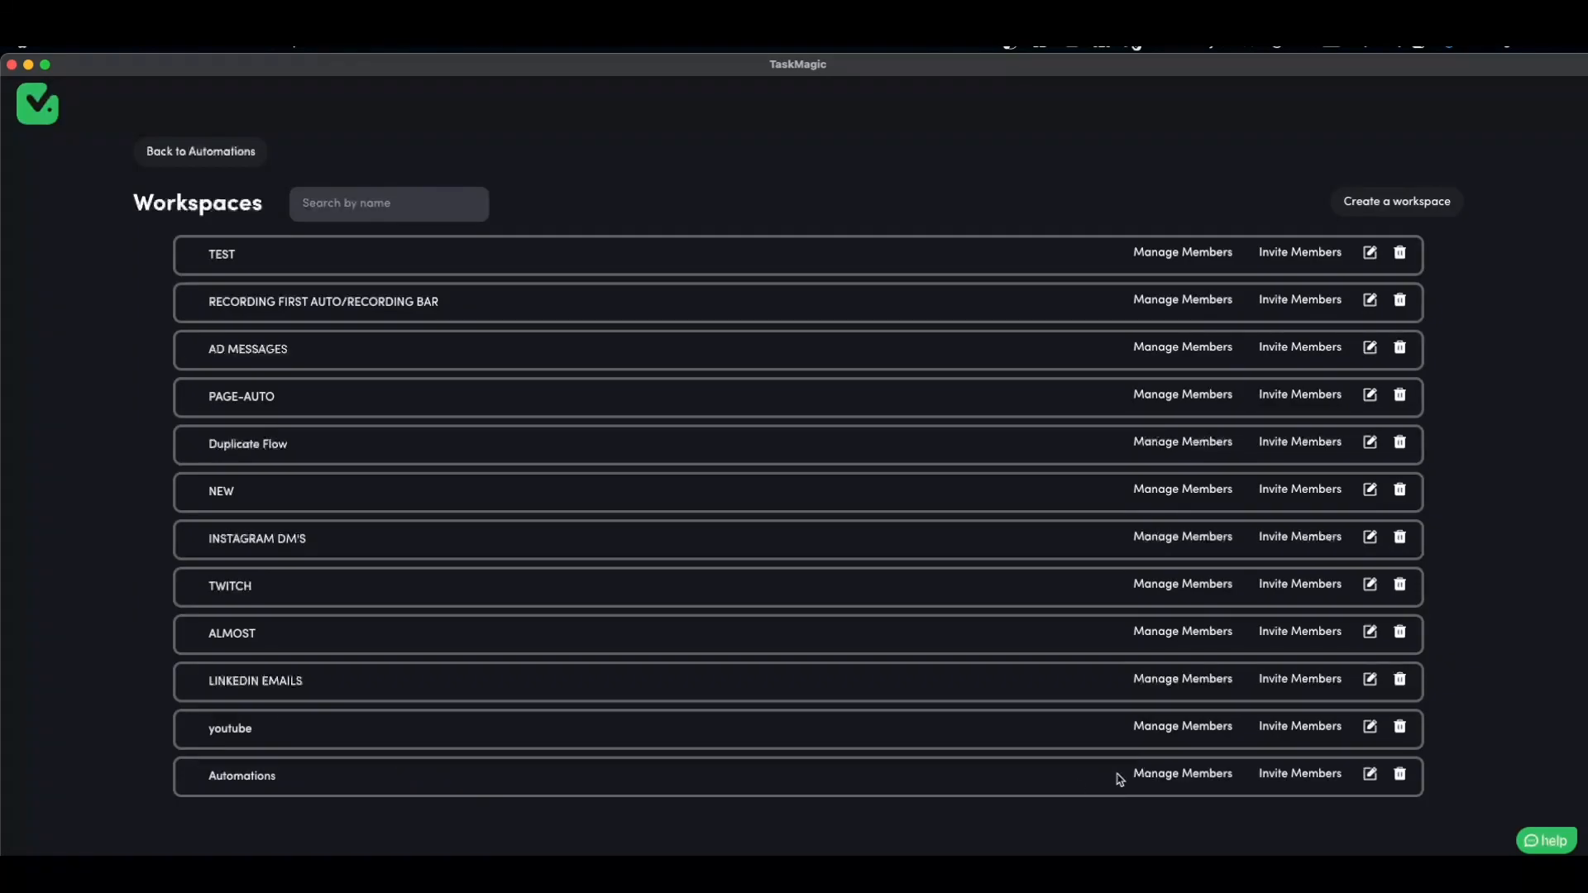
mouse_move(1183, 785)
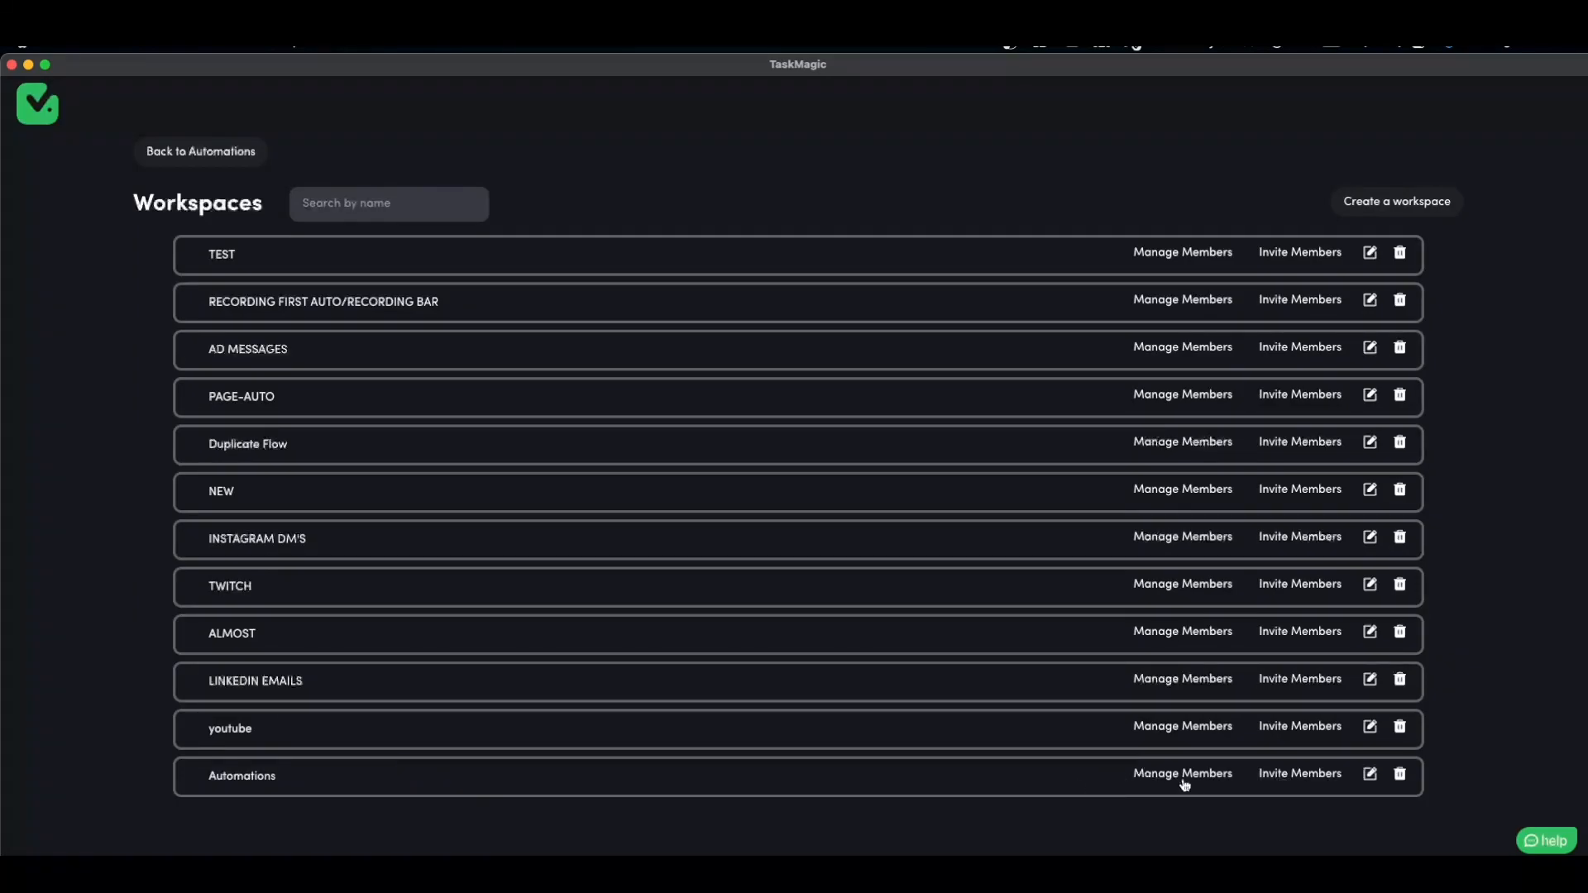
mouse_move(596, 587)
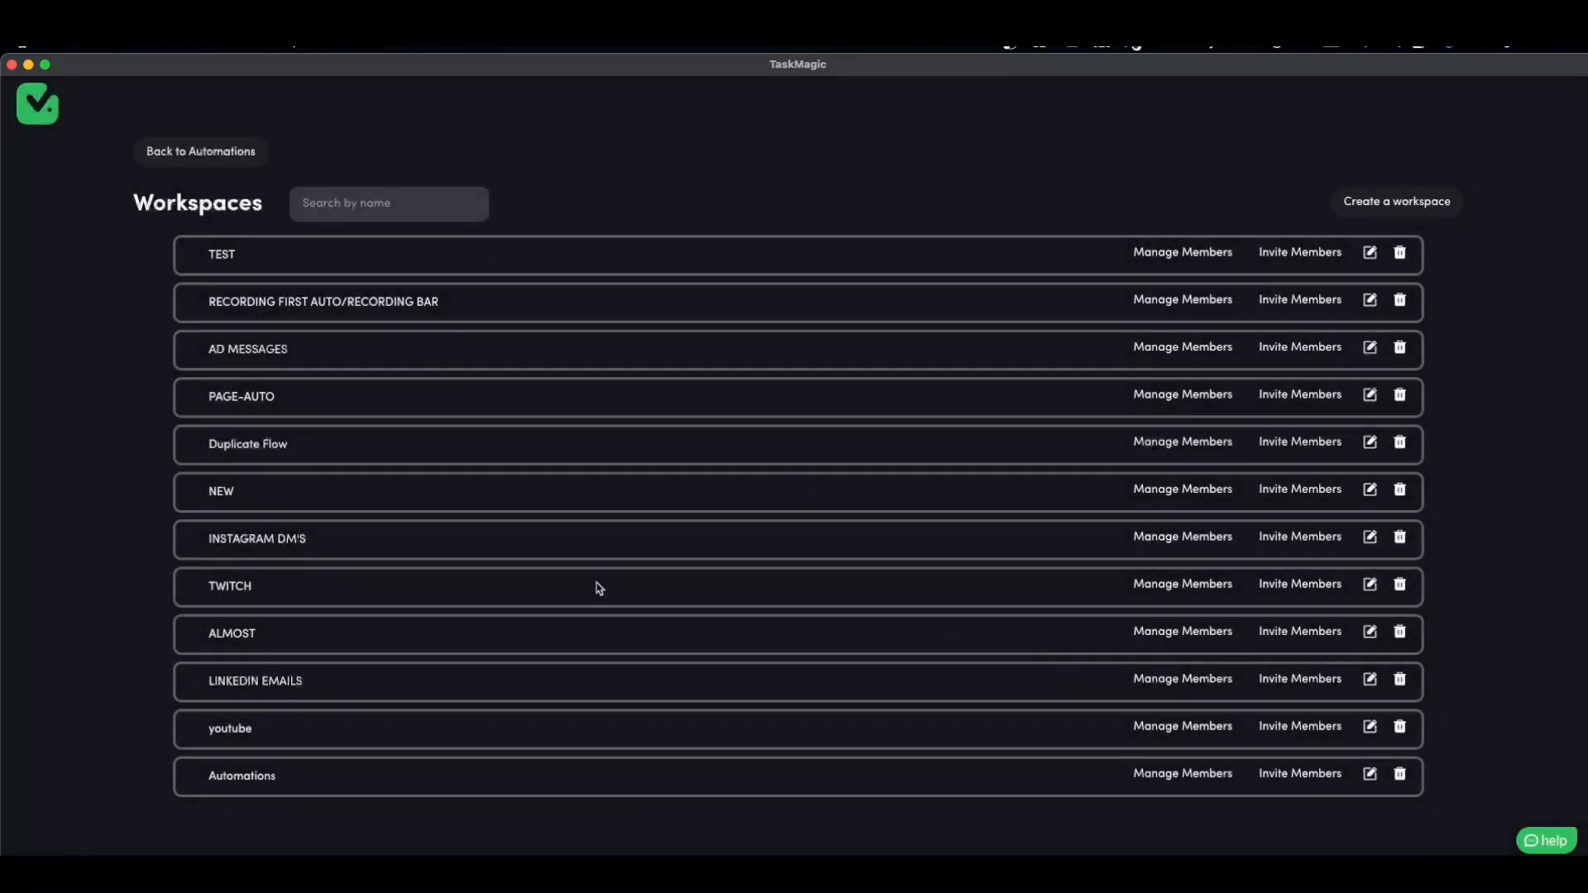
click(1181, 346)
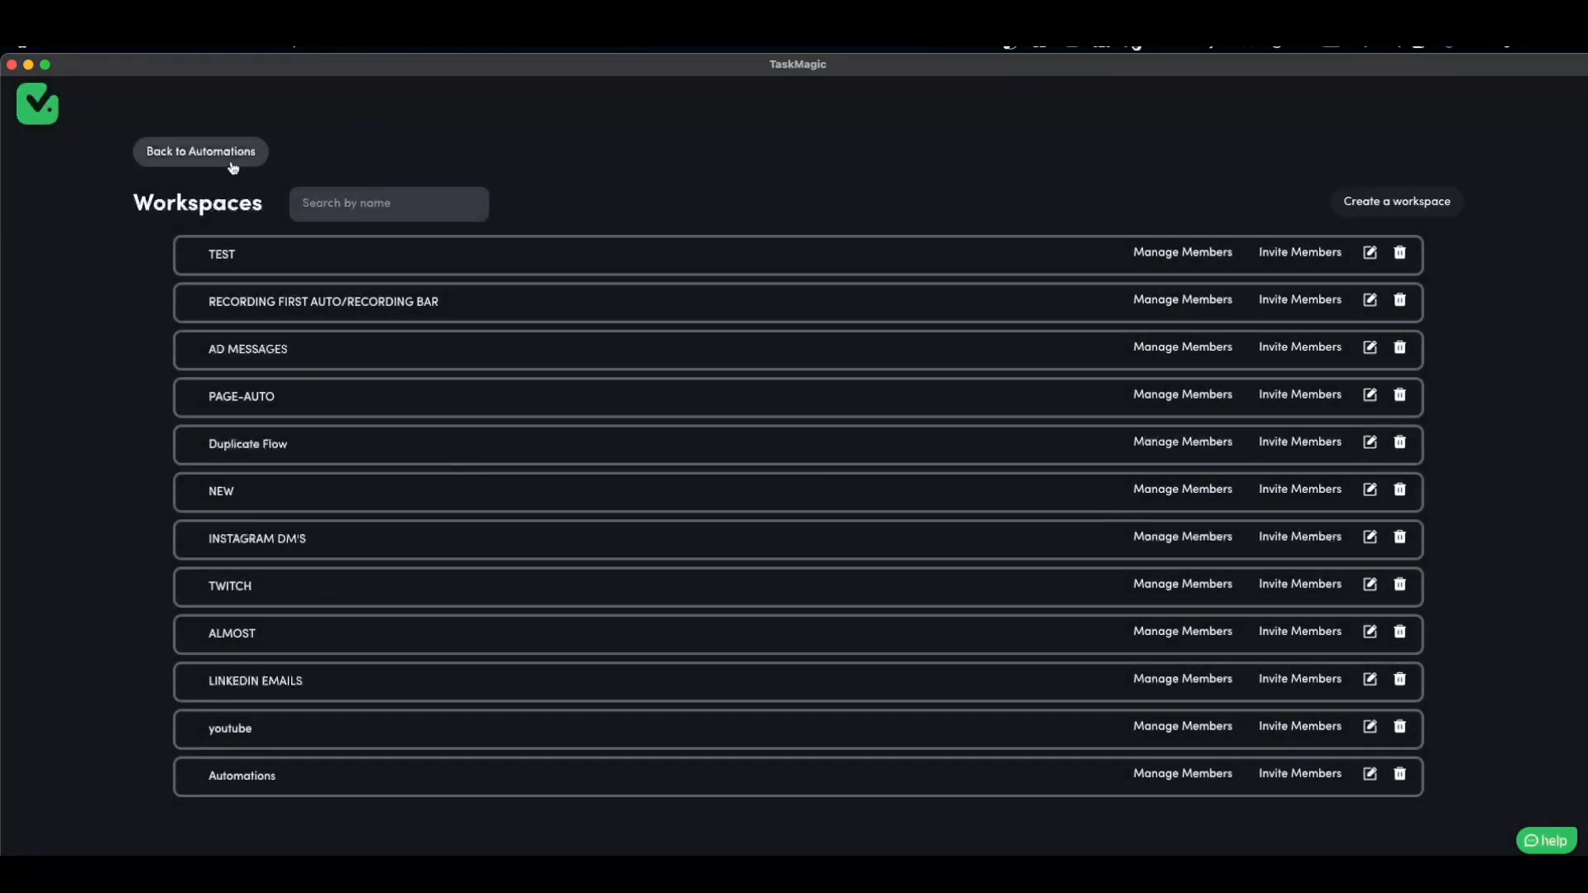
Go back from workspace management to the automations capture start page.
click(199, 151)
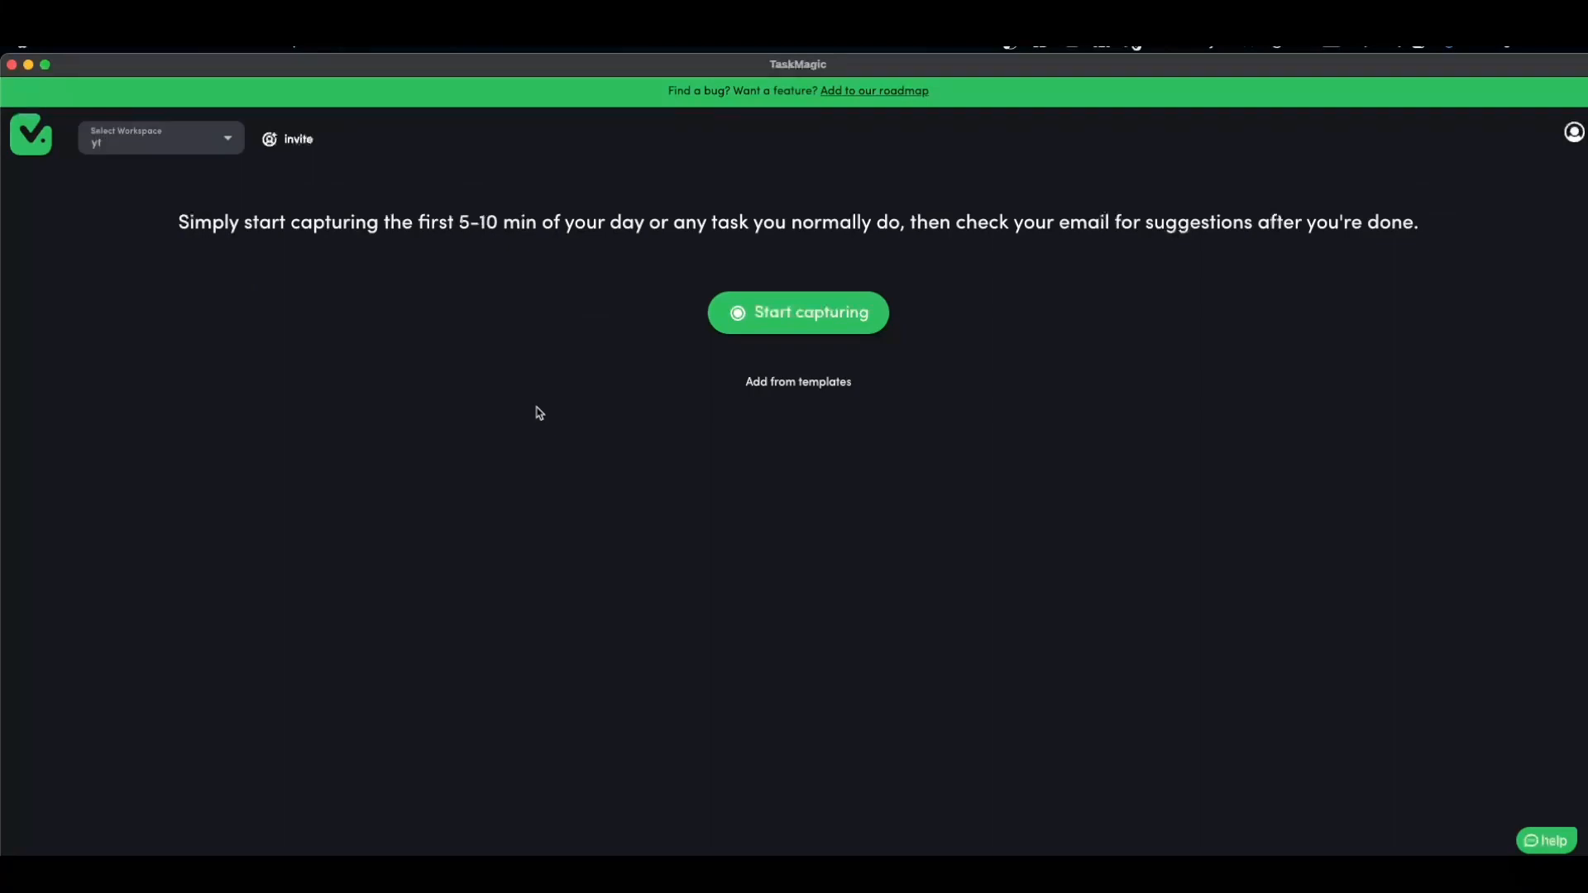
mouse_move(541, 411)
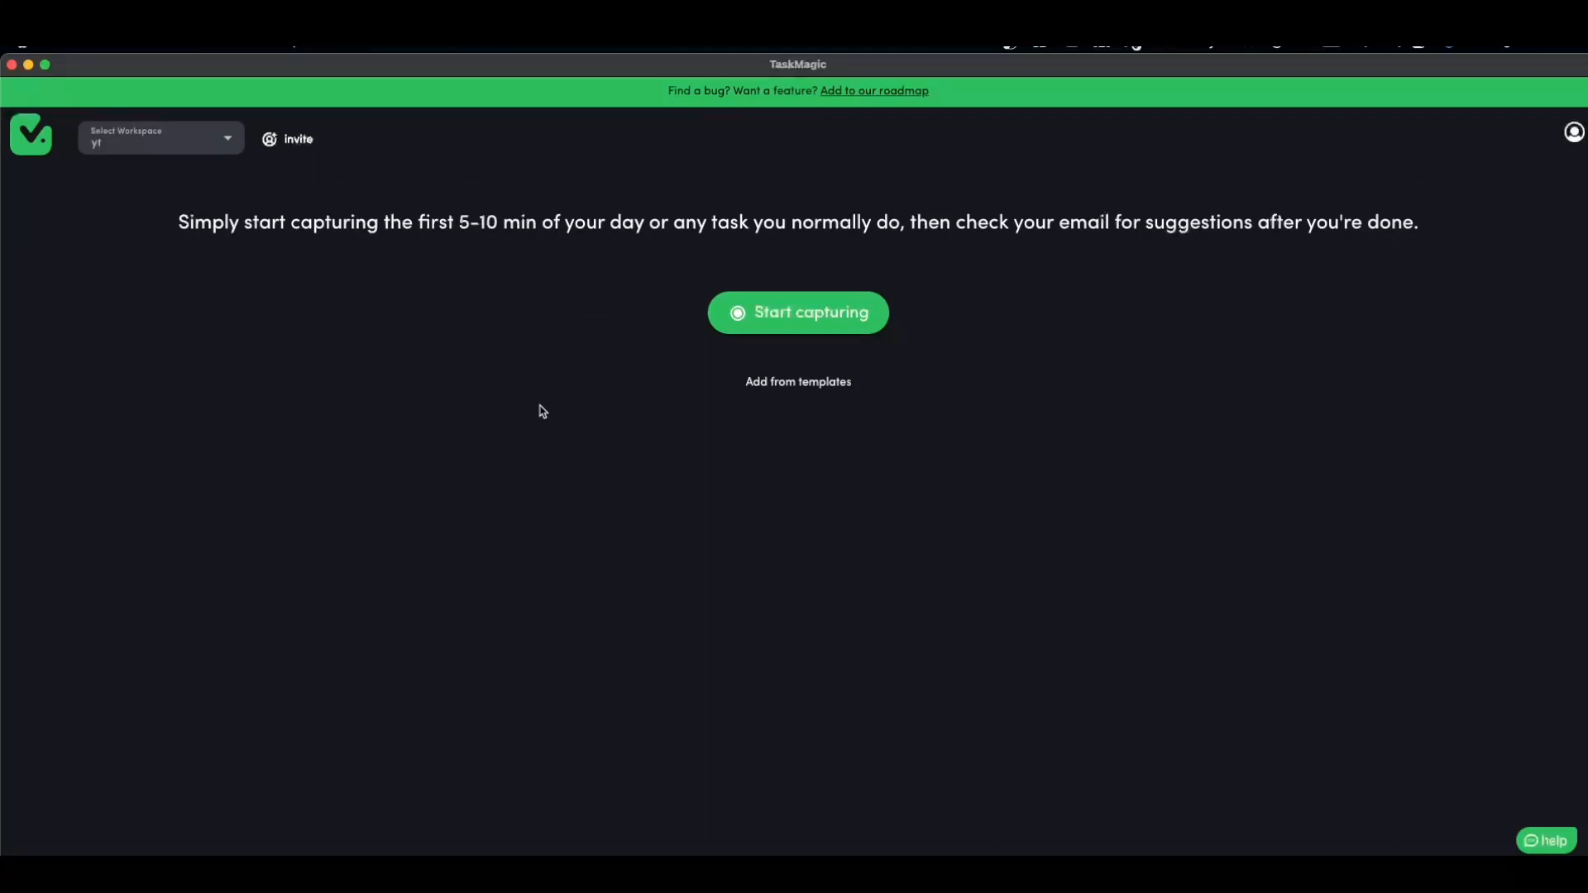